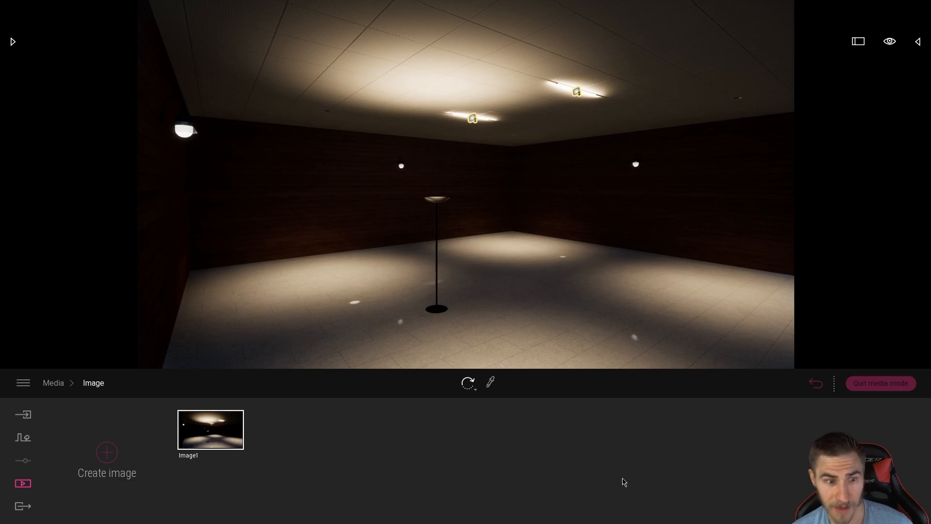
mouse_move(609, 417)
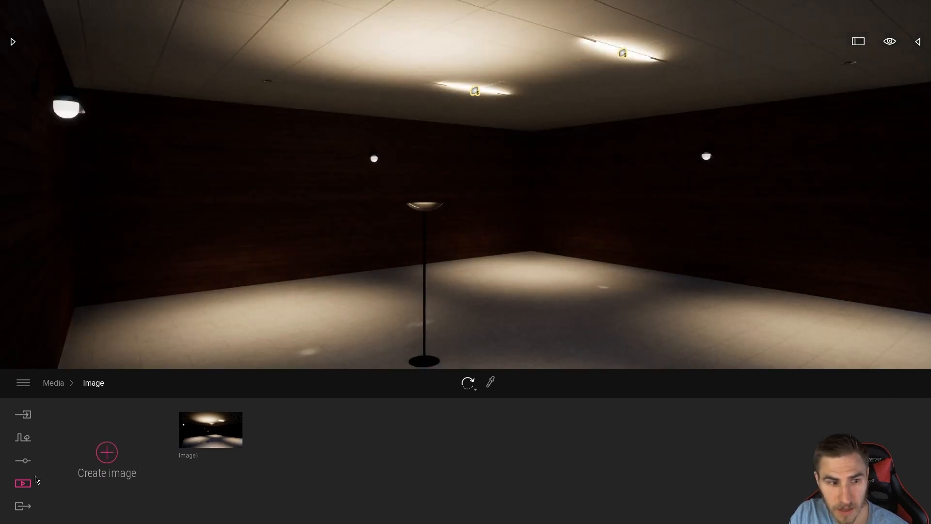
View the scene lighting settings (exposure 1.50, white balance 7300K), then return to the Media overview
click(23, 460)
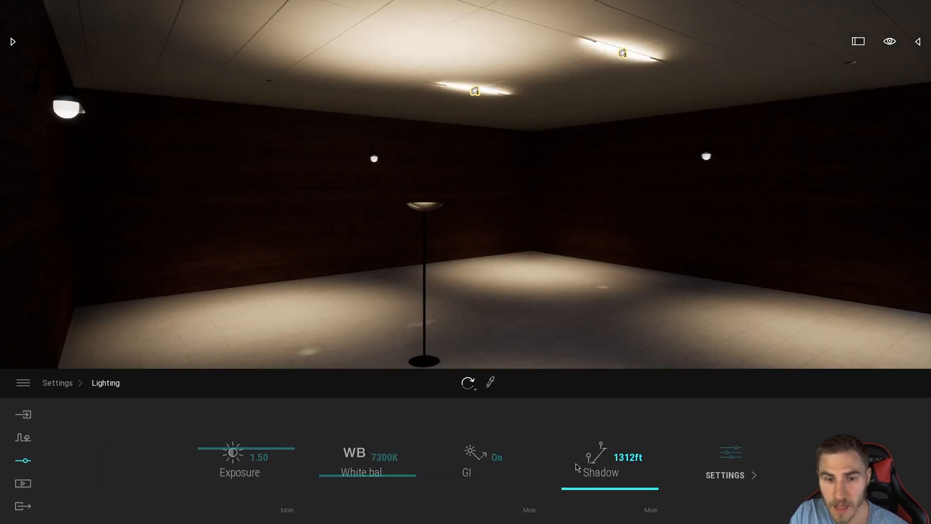
mouse_move(730, 481)
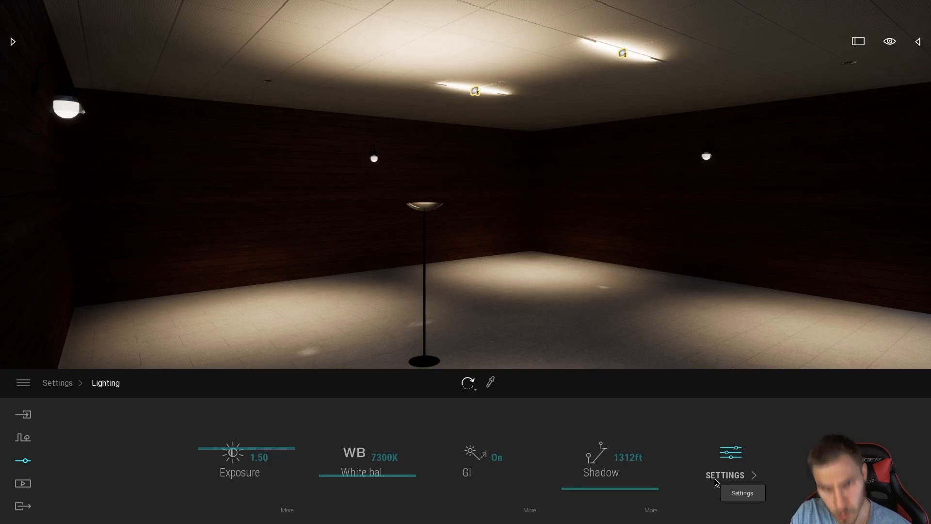
click(22, 484)
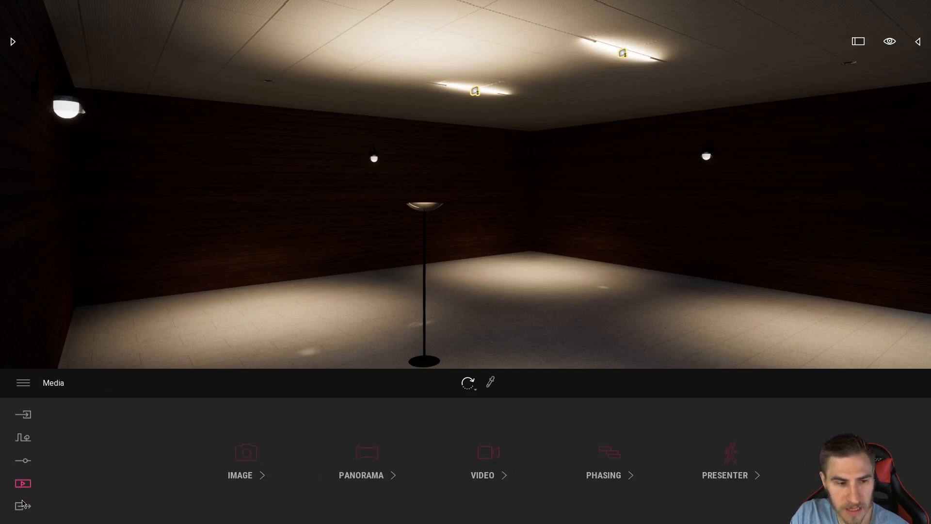
In the image export settings, toggle Max lighting and leave it switched off
click(23, 506)
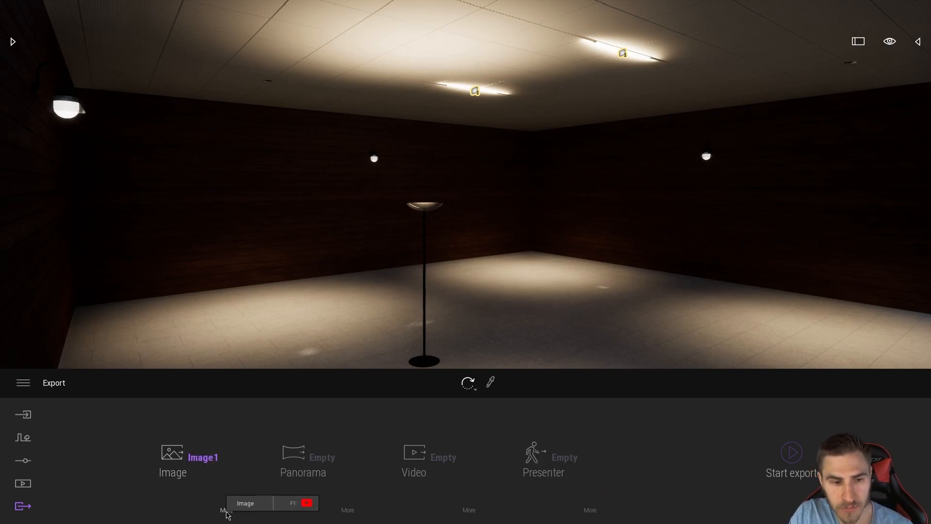
click(224, 509)
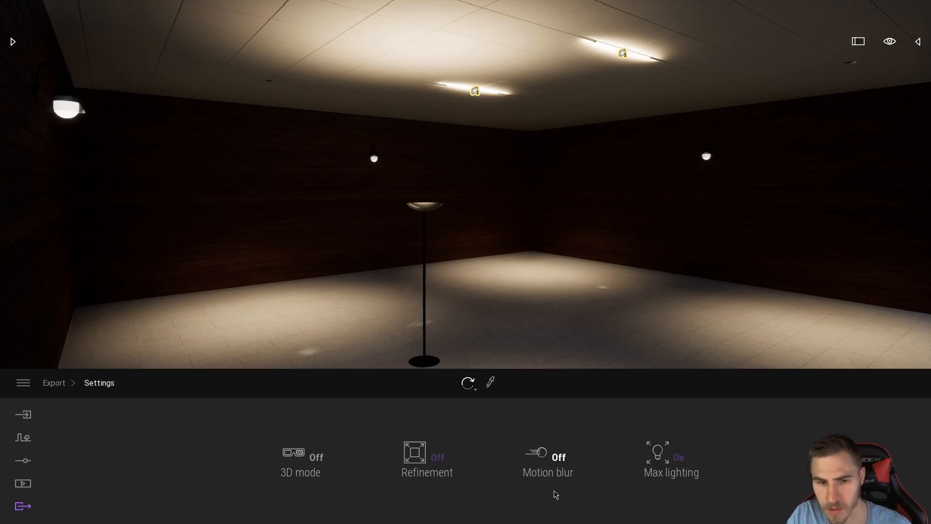
mouse_move(544, 475)
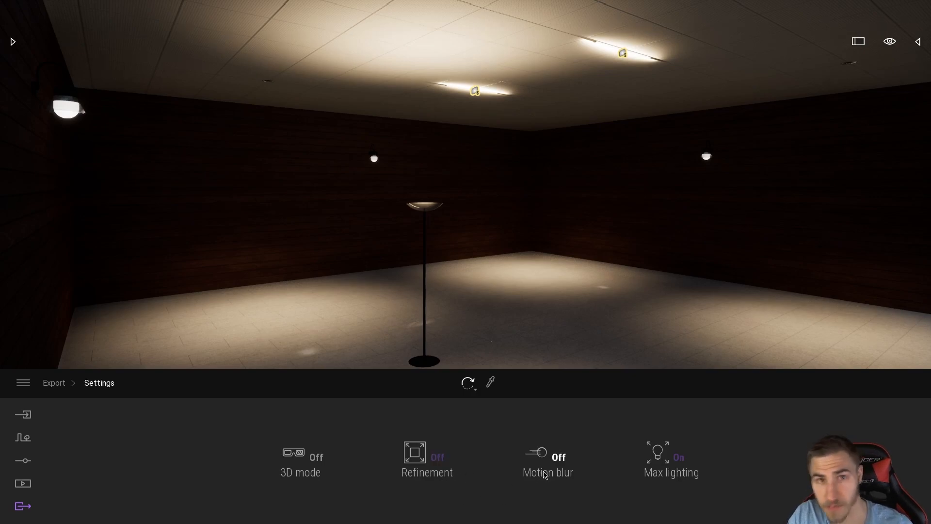
click(671, 457)
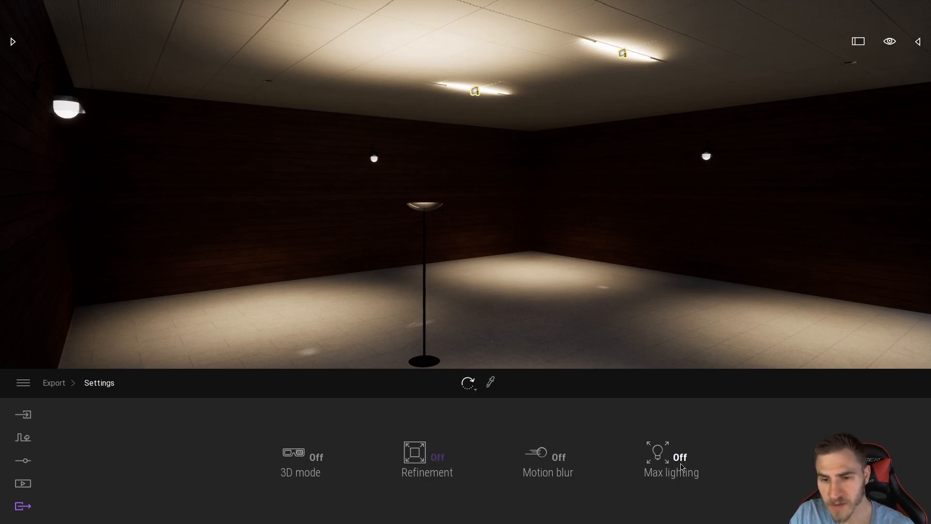
mouse_move(767, 462)
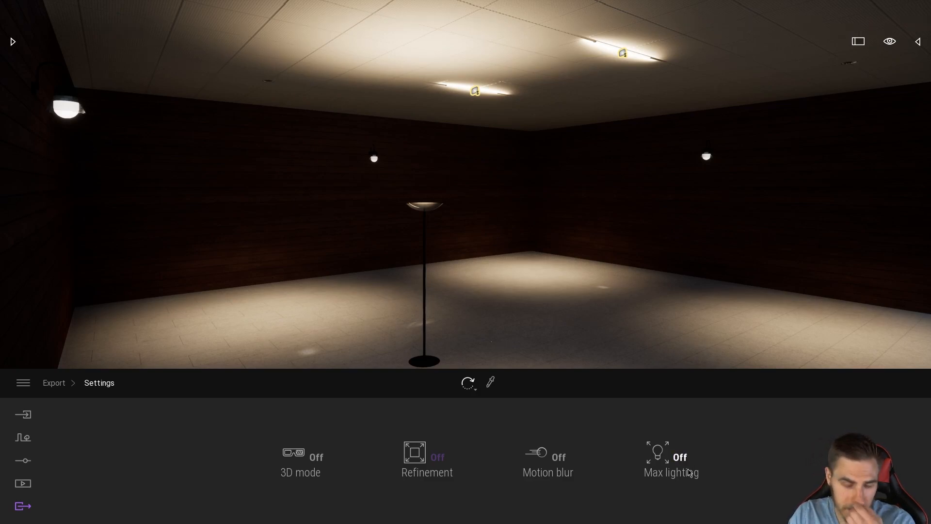
click(672, 456)
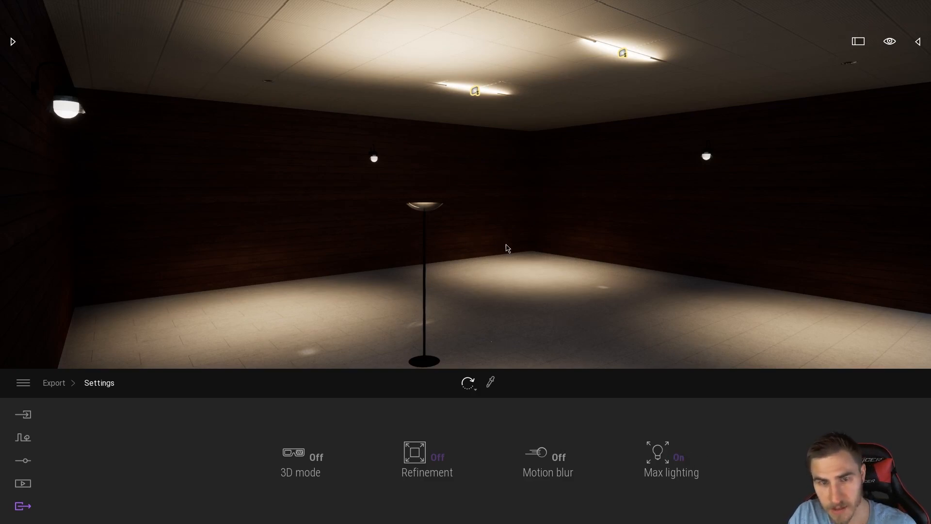
mouse_move(546, 317)
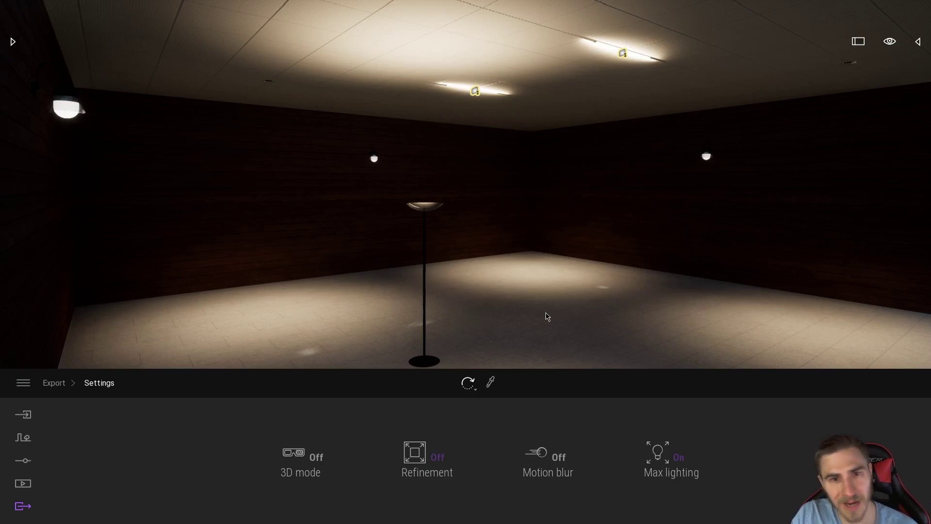
mouse_move(635, 332)
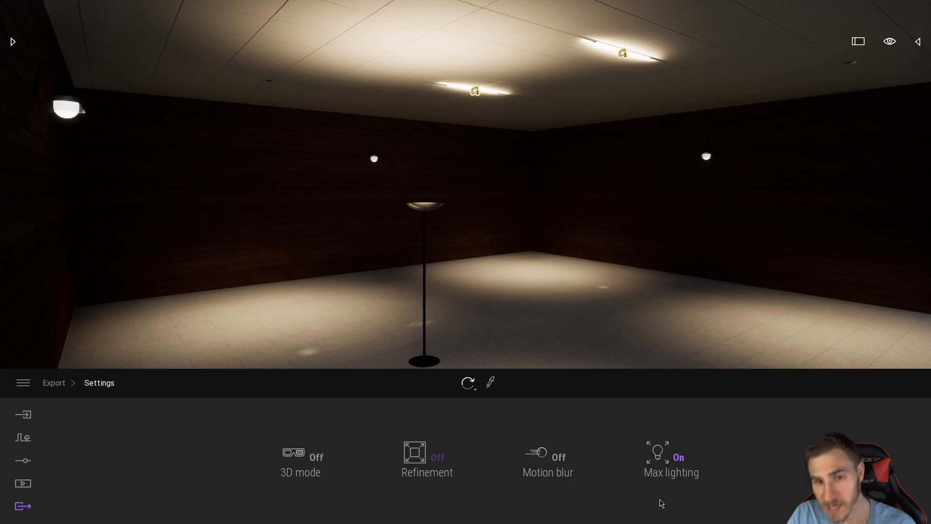
click(671, 457)
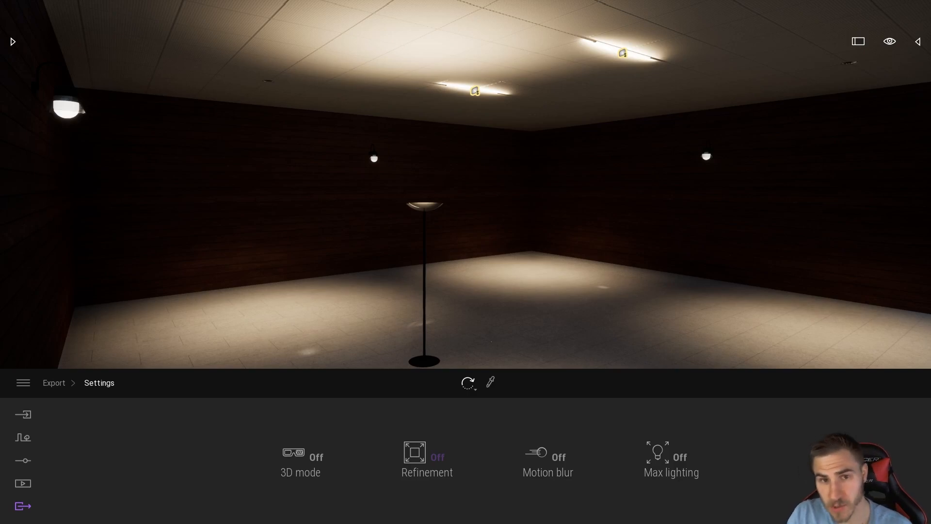
mouse_move(773, 479)
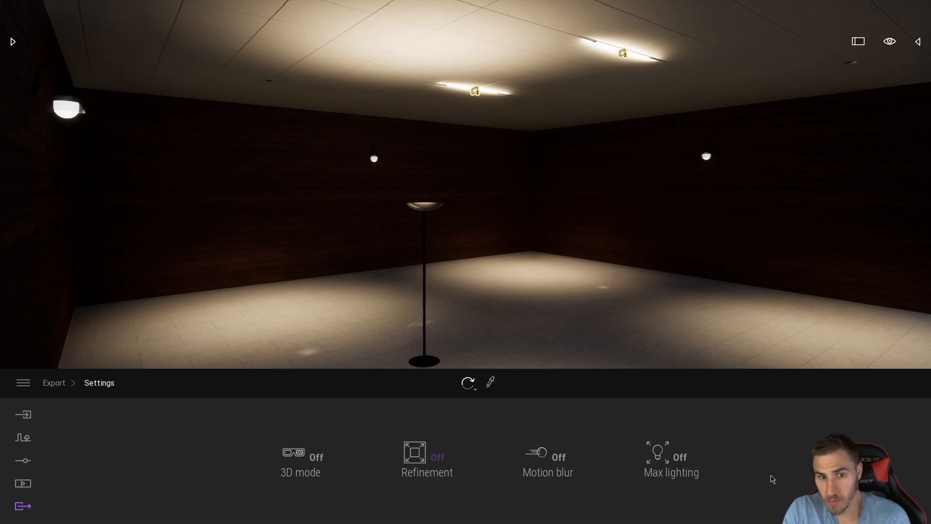
mouse_move(779, 483)
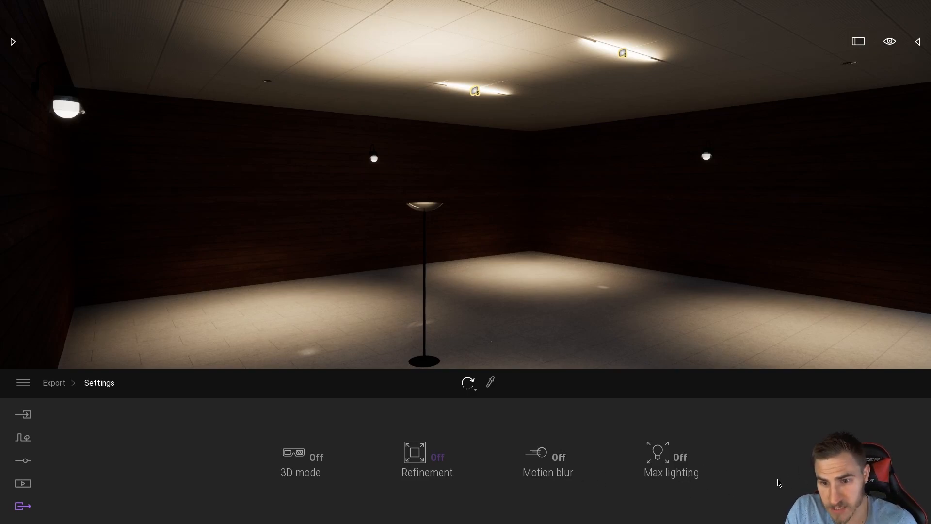
mouse_move(707, 464)
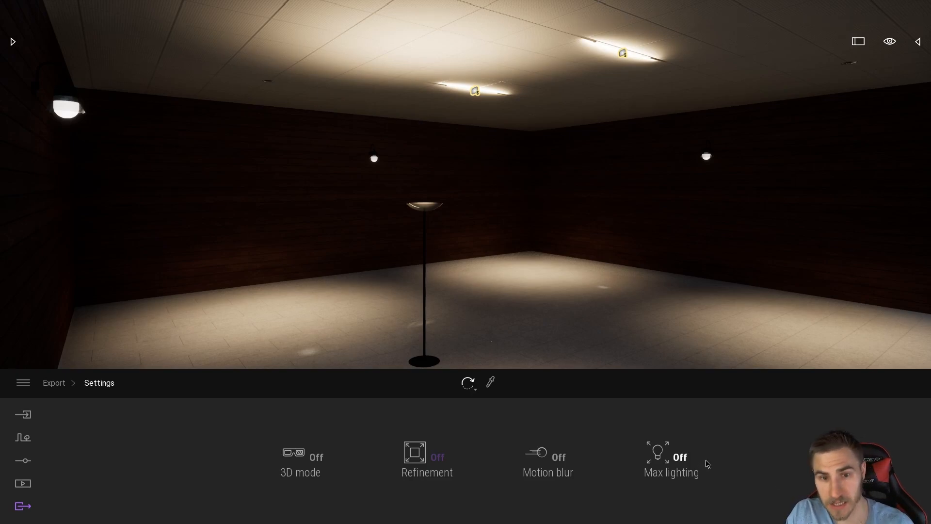
mouse_move(806, 468)
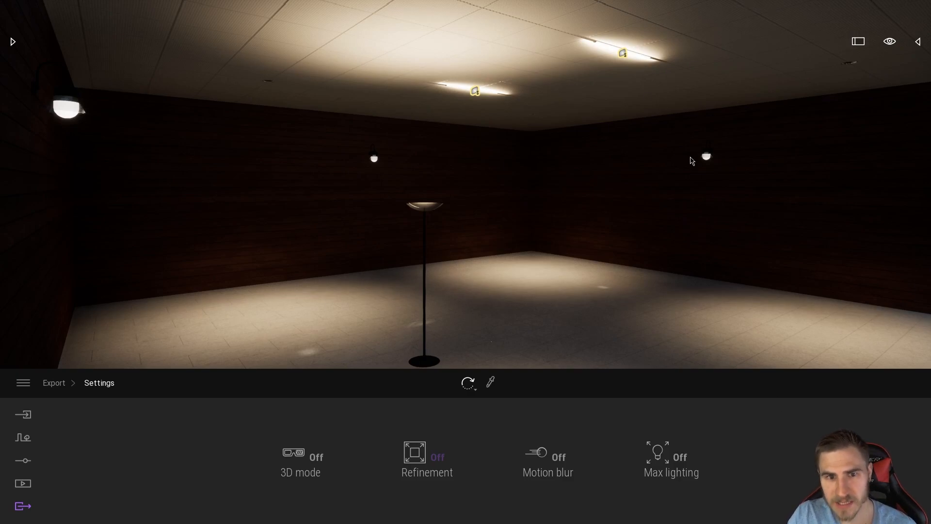
mouse_move(537, 210)
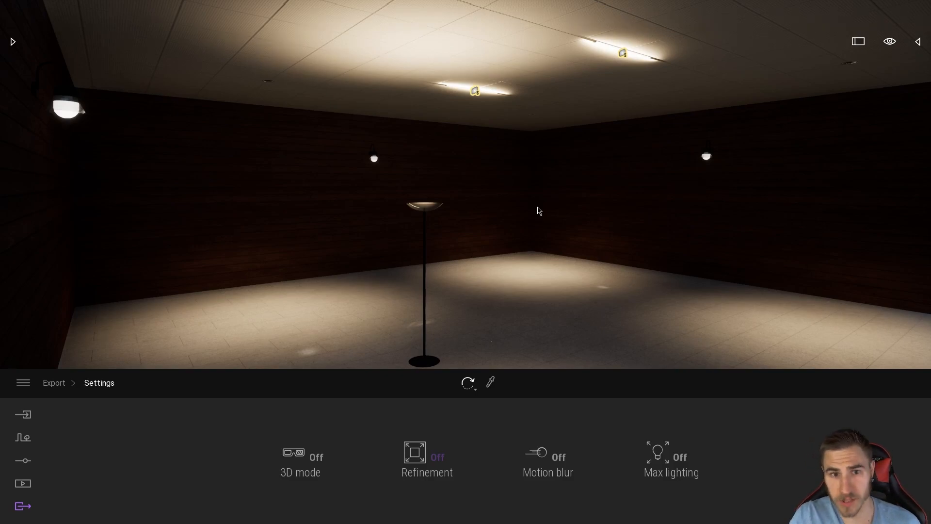
mouse_move(581, 227)
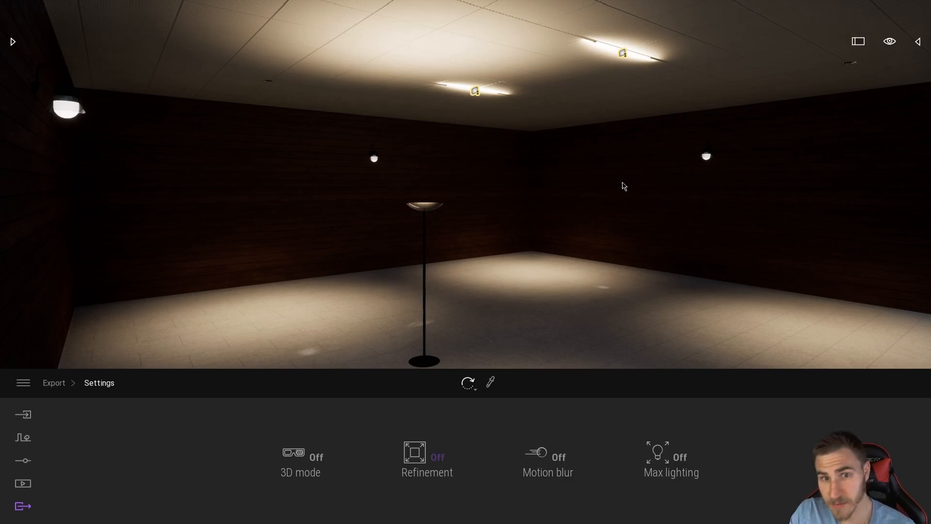
mouse_move(518, 238)
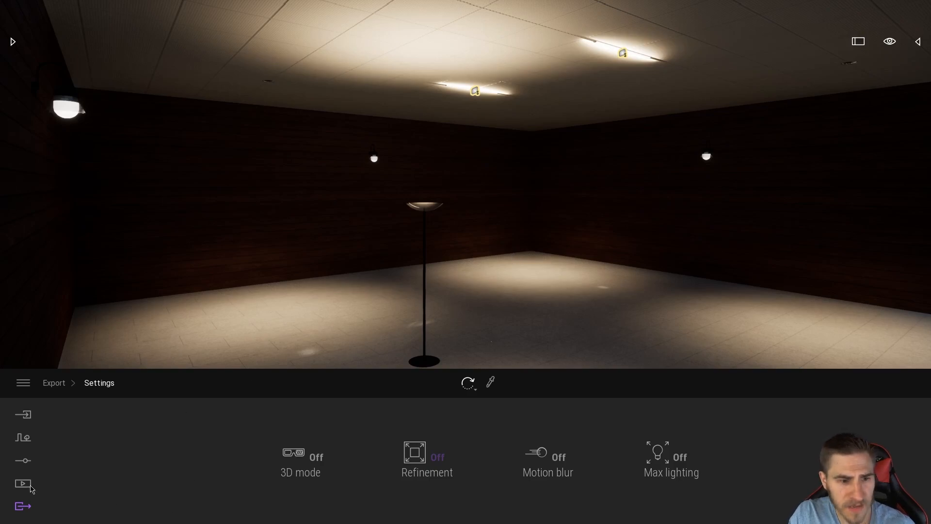
Show Image1's Location, Weather, Lighting, Camera and Format options in media mode
click(23, 483)
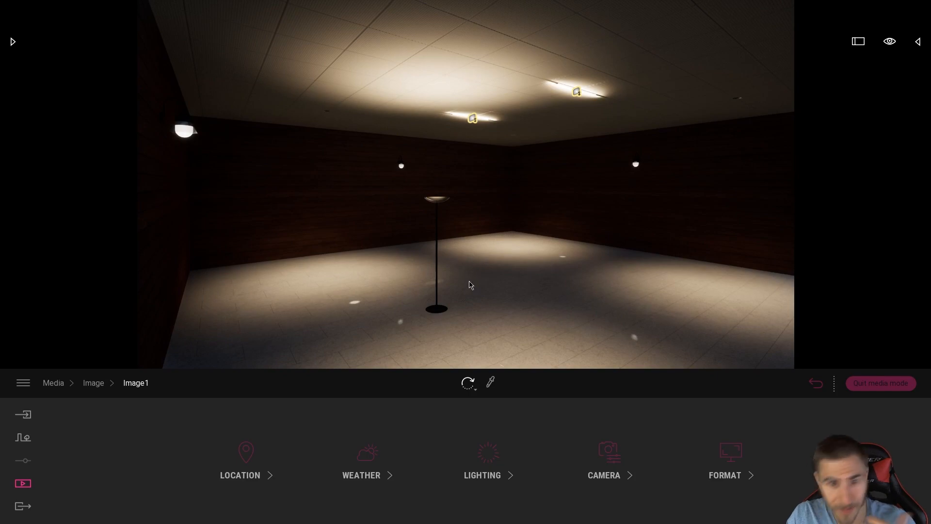
mouse_move(563, 223)
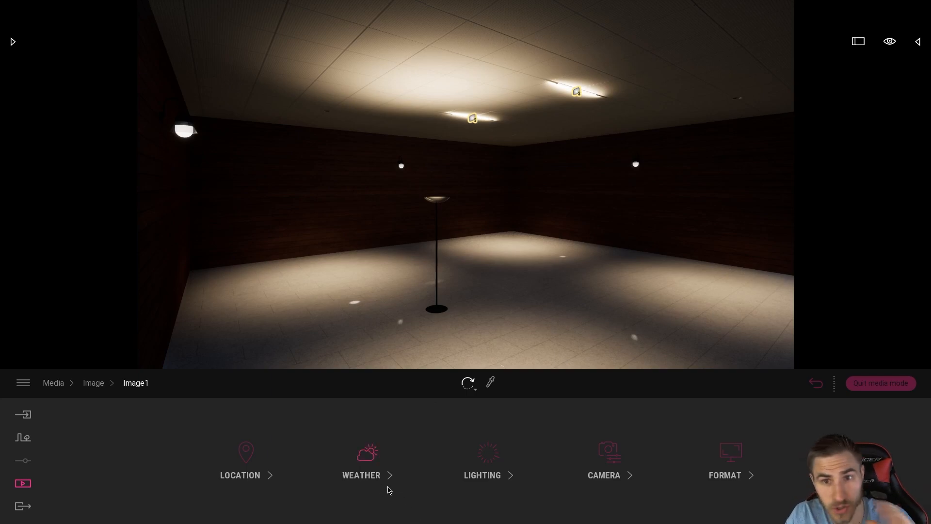
mouse_move(545, 410)
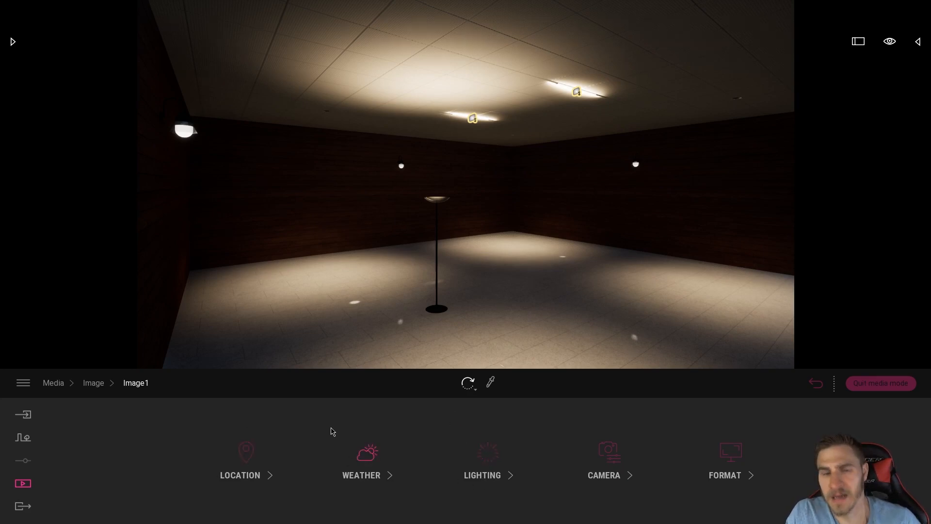
mouse_move(377, 400)
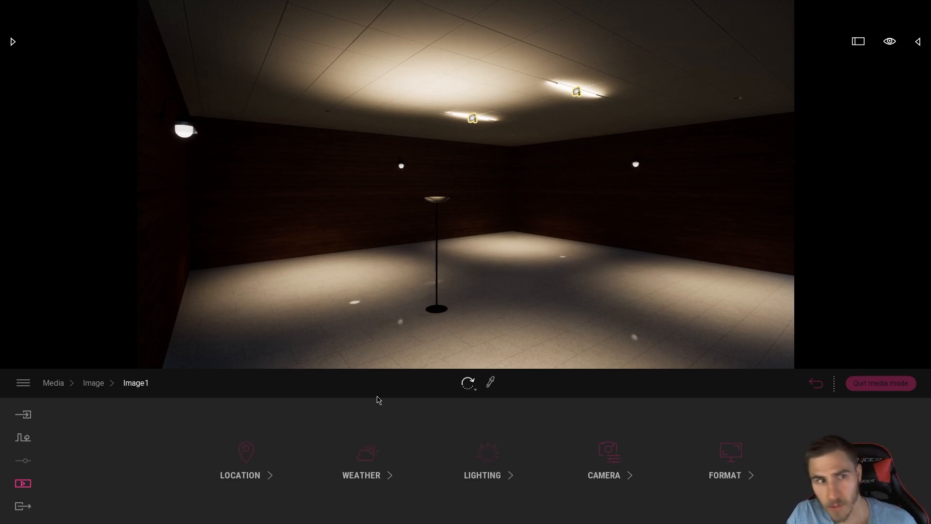
click(361, 464)
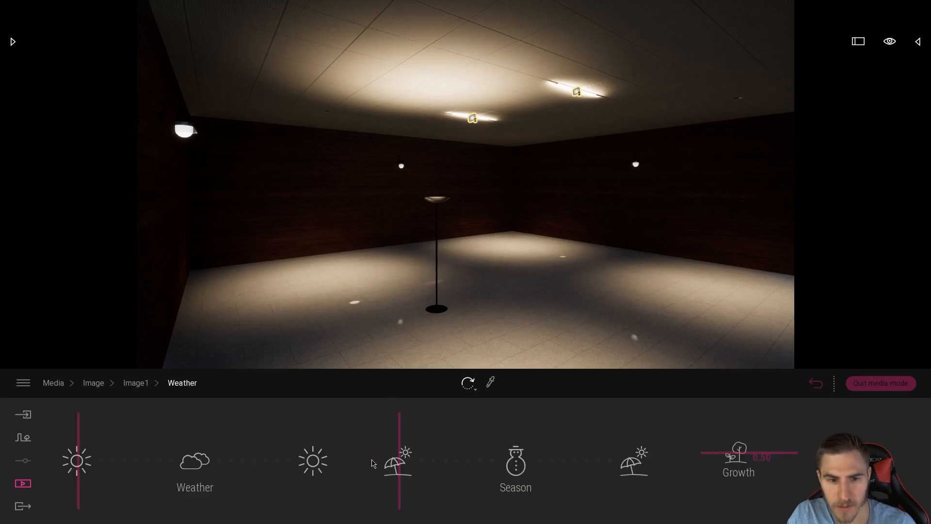
mouse_move(232, 392)
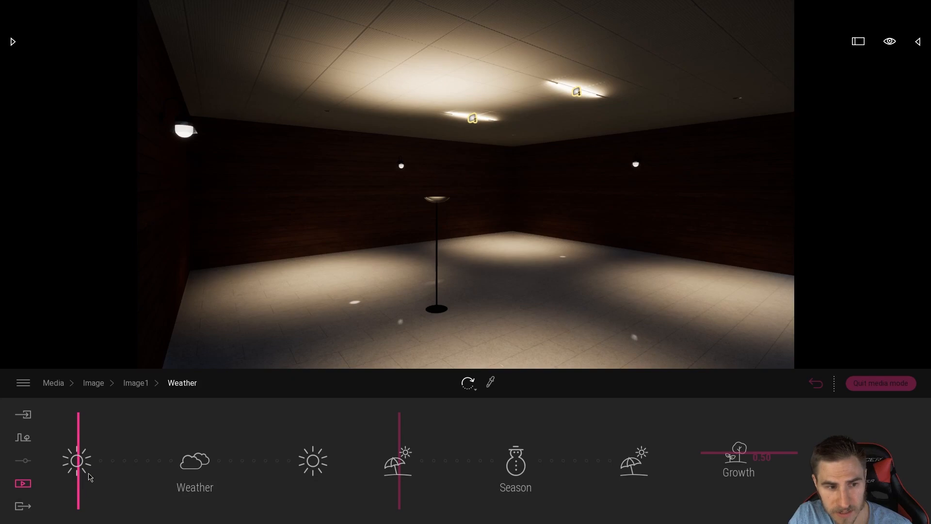
mouse_move(419, 449)
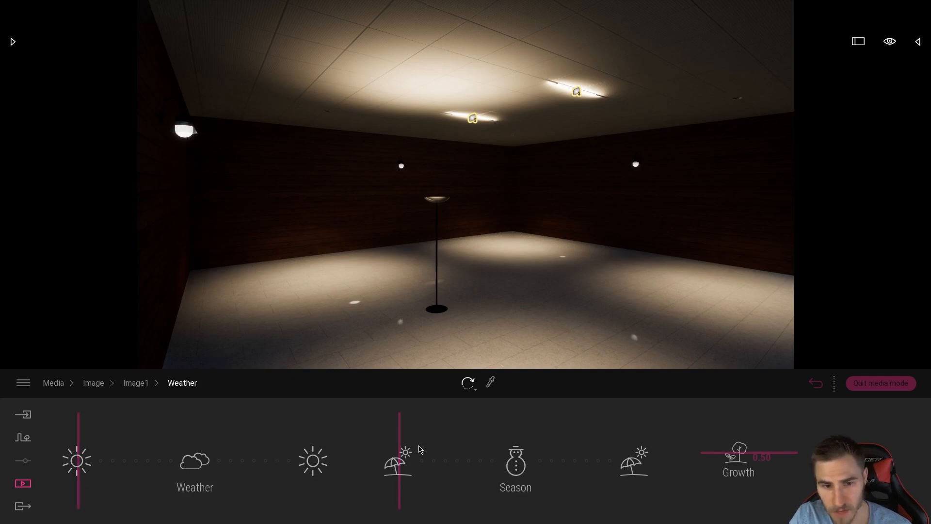
mouse_move(925, 349)
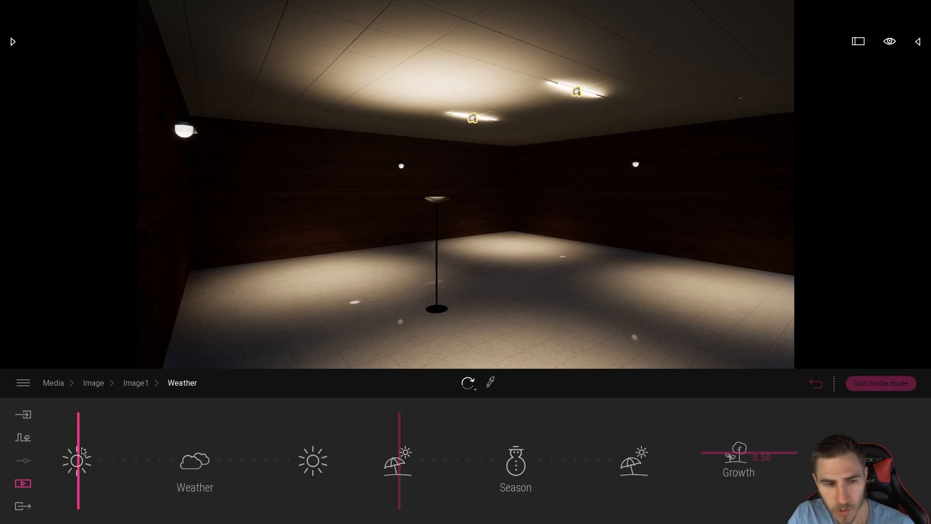
mouse_move(86, 483)
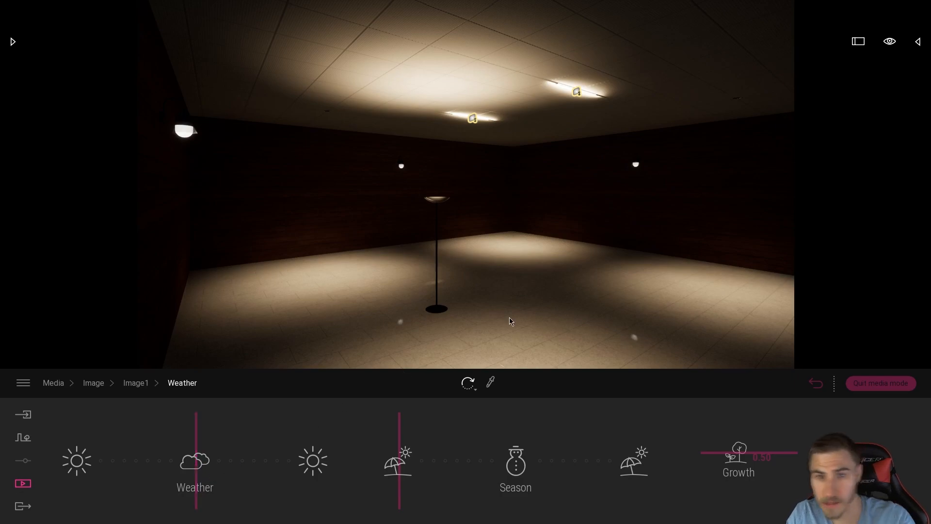
mouse_move(525, 369)
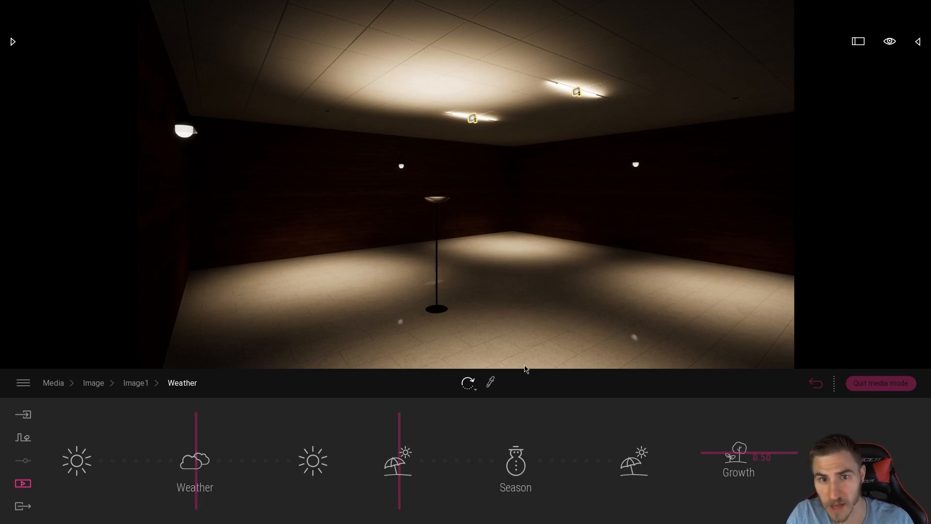
mouse_move(525, 386)
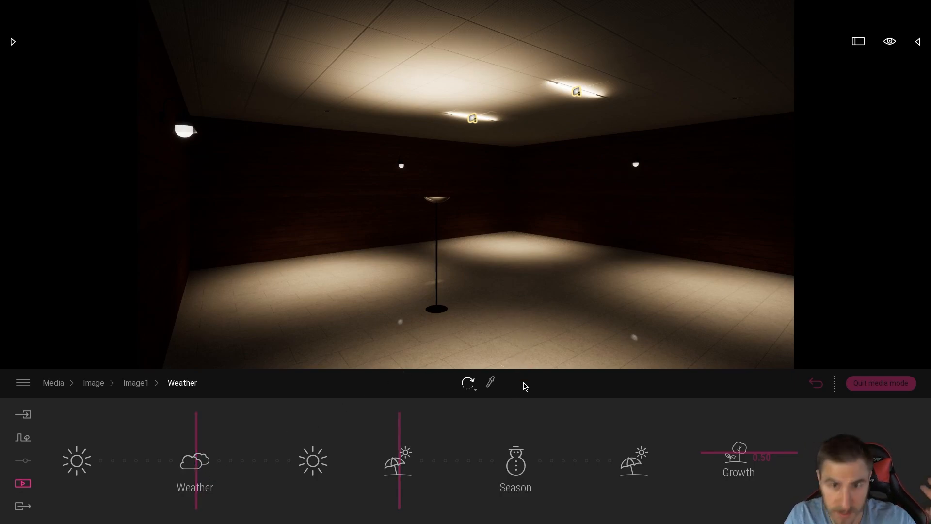
mouse_move(581, 374)
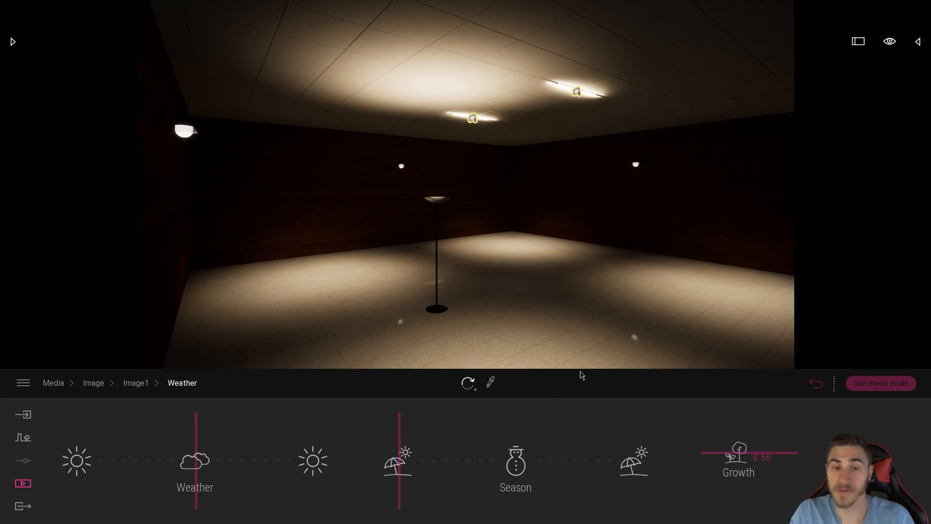
mouse_move(634, 344)
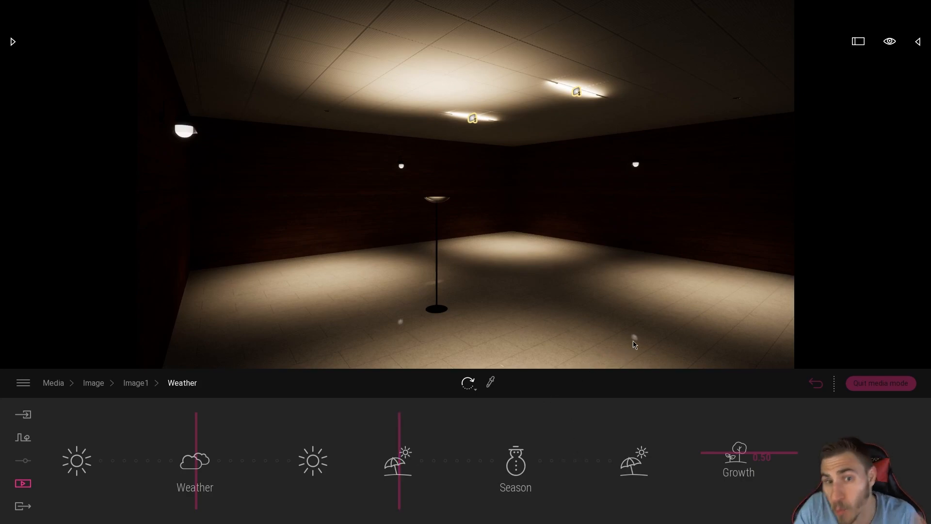
mouse_move(448, 305)
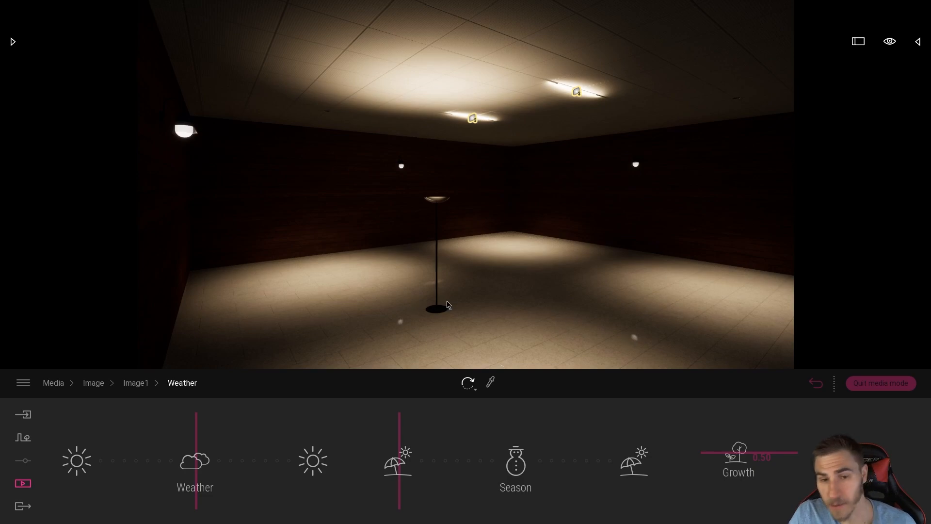
mouse_move(703, 385)
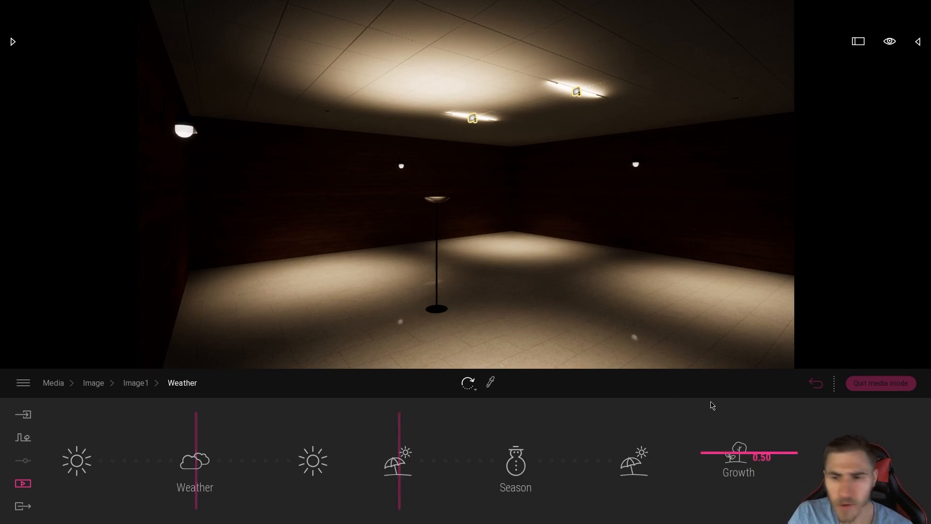
Return to the saved images list and reopen the image export settings, Max lighting still off
click(93, 382)
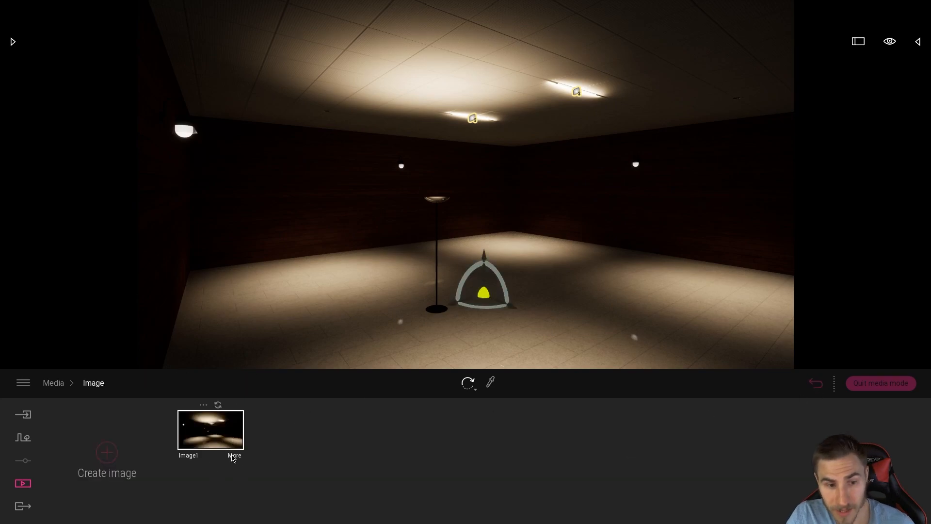
click(23, 505)
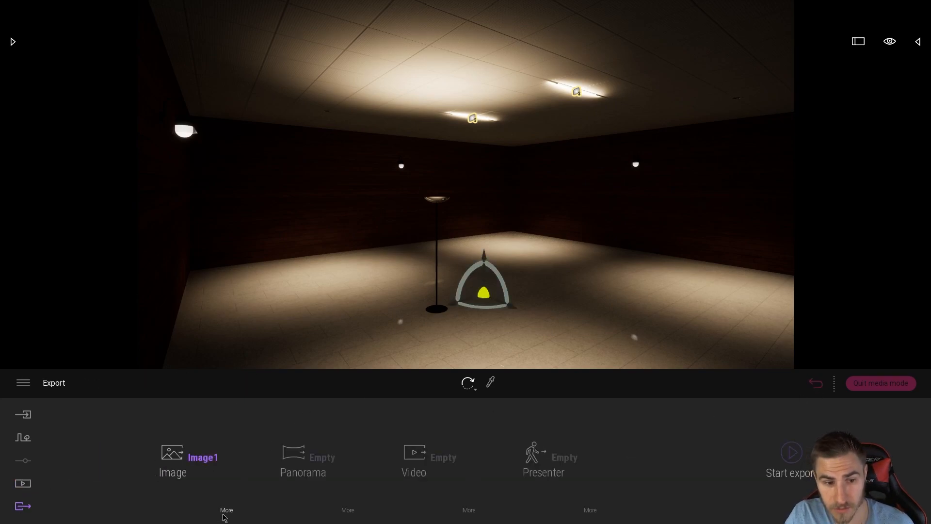
click(226, 509)
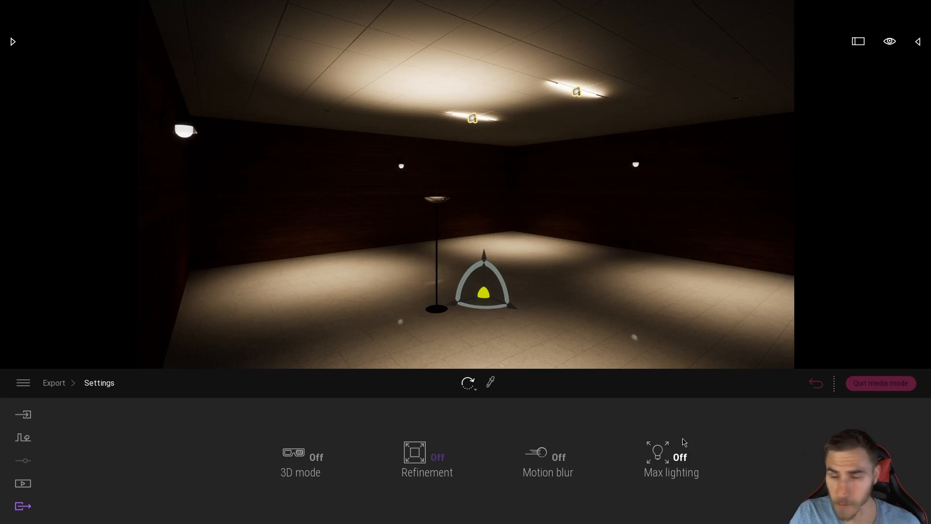
mouse_move(779, 468)
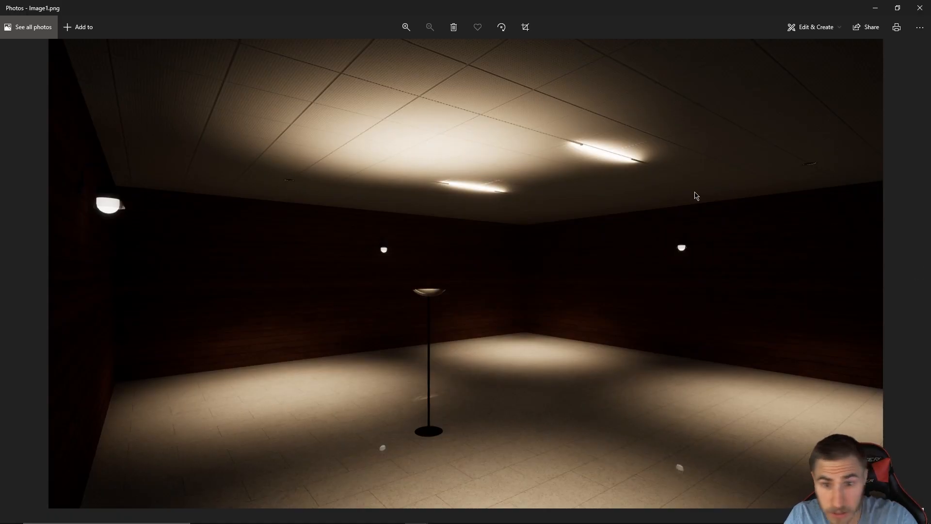
mouse_move(629, 139)
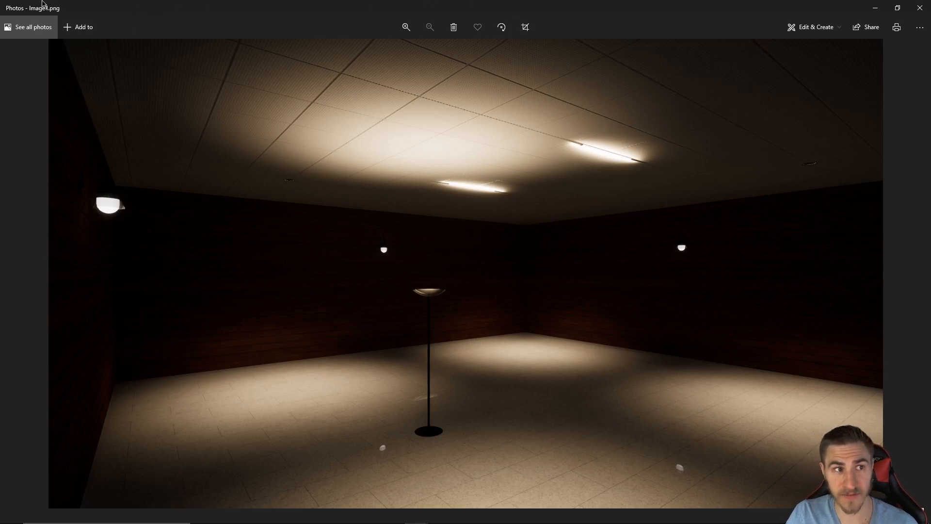
mouse_move(539, 276)
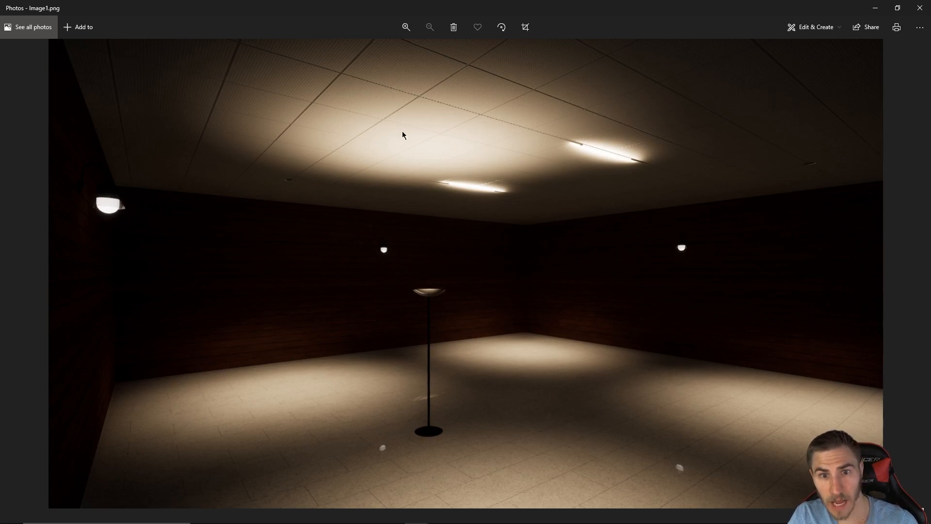
mouse_move(505, 210)
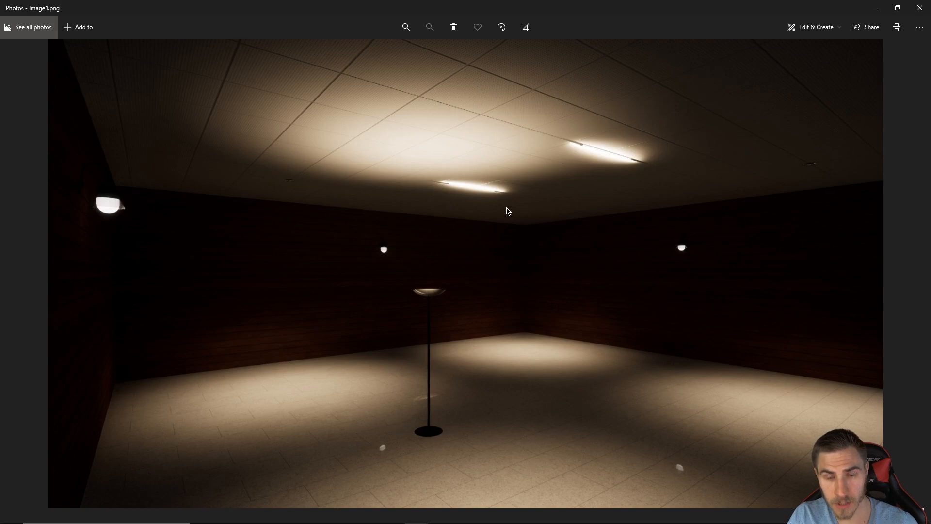
mouse_move(516, 206)
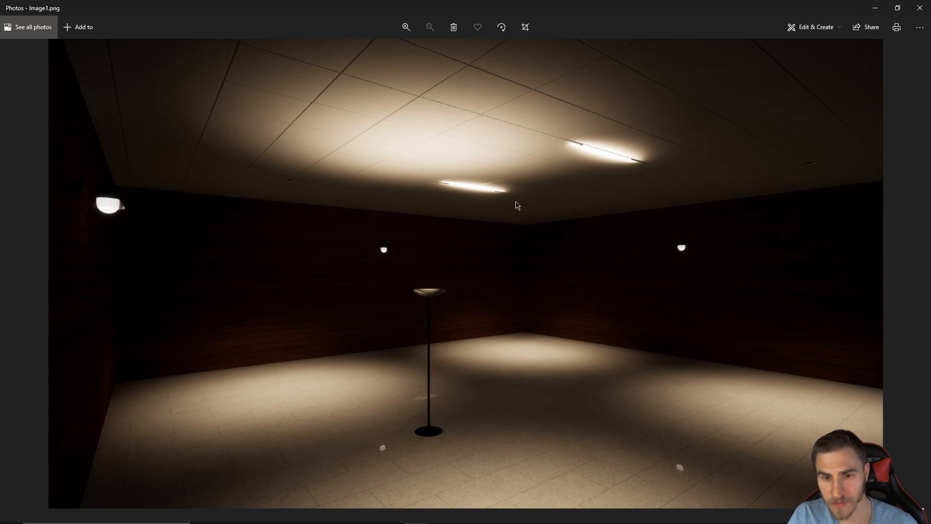
mouse_move(712, 208)
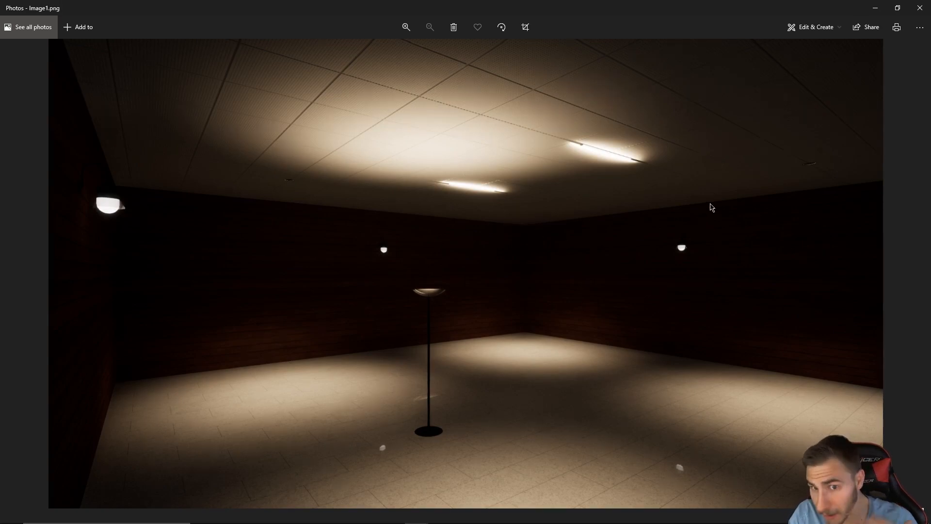
mouse_move(681, 326)
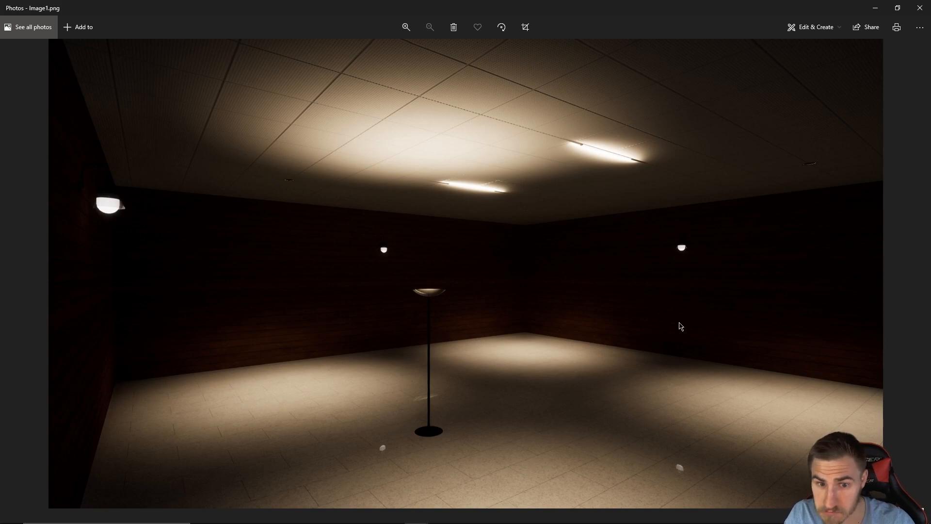
mouse_move(817, 389)
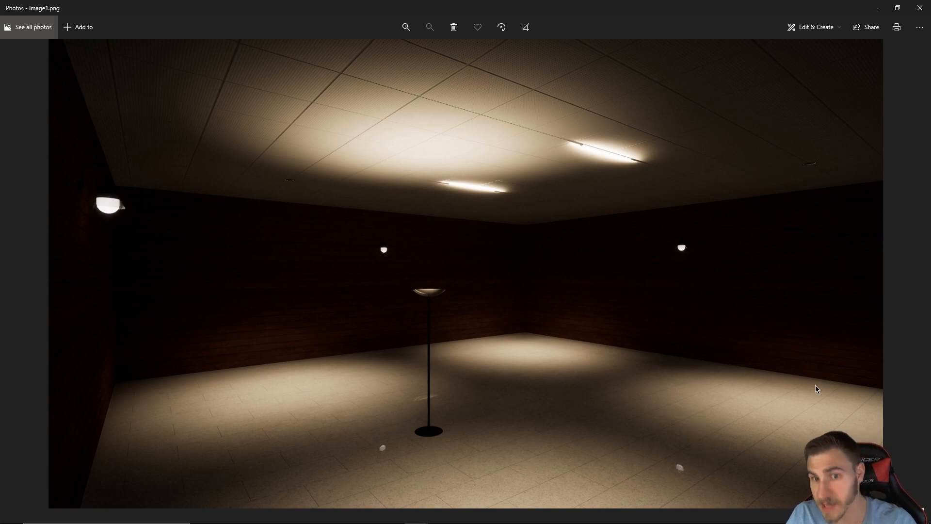
mouse_move(816, 356)
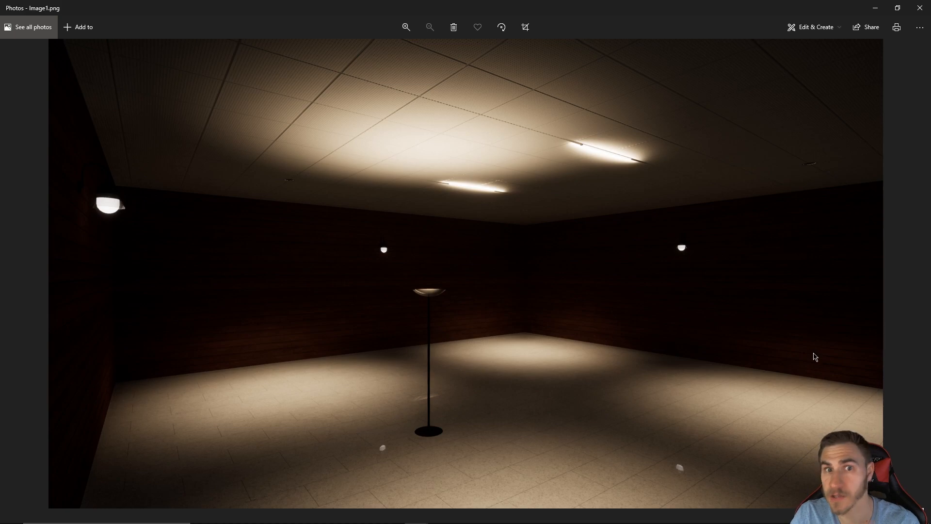
mouse_move(573, 279)
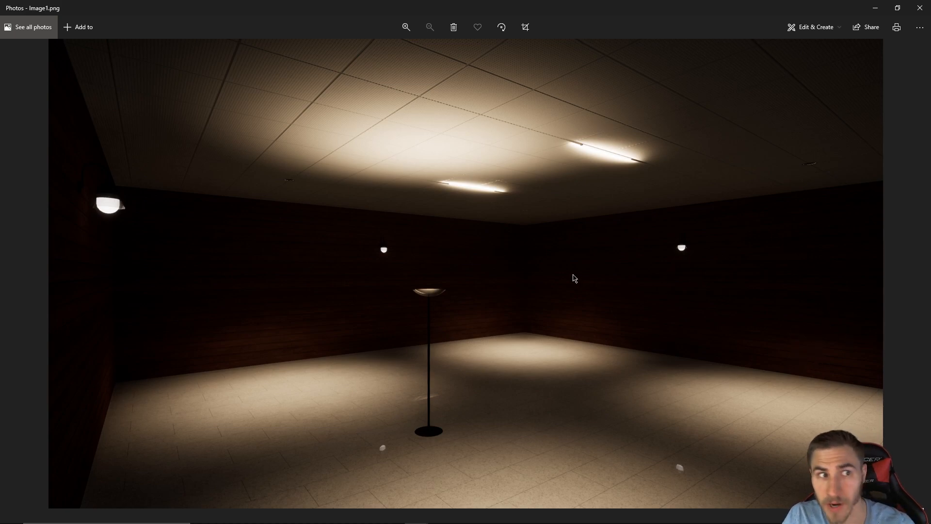
mouse_move(603, 312)
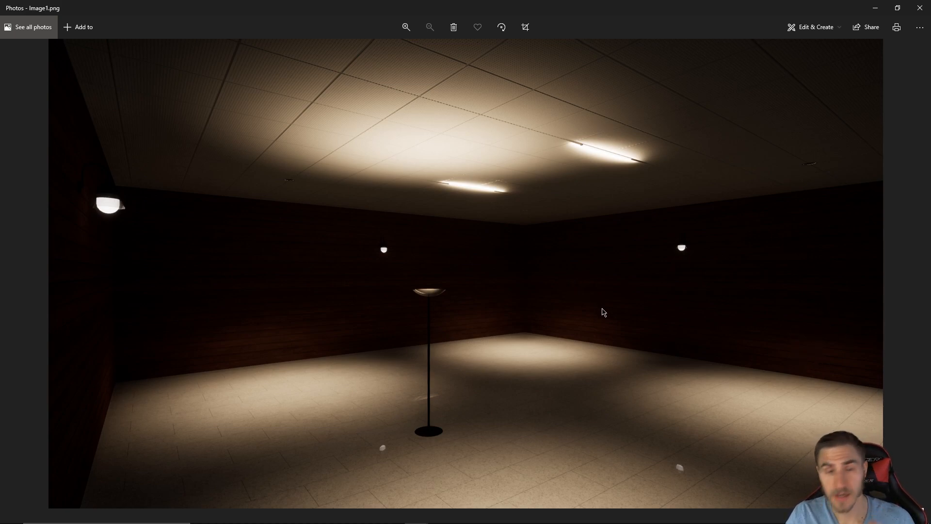
mouse_move(694, 15)
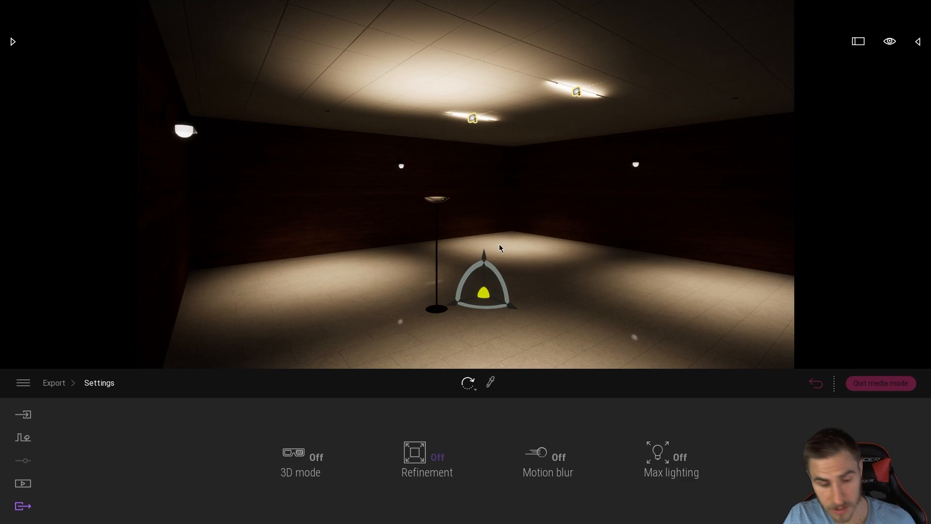
mouse_move(489, 187)
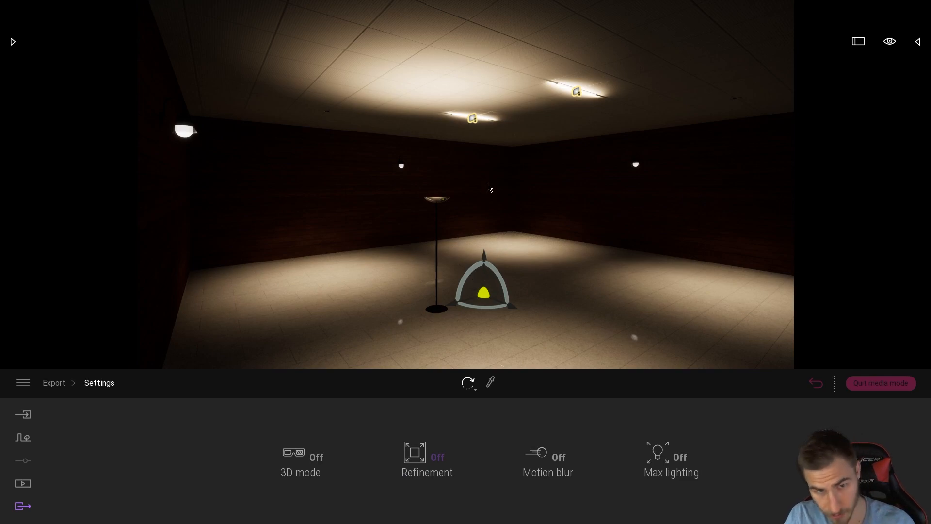
mouse_move(321, 111)
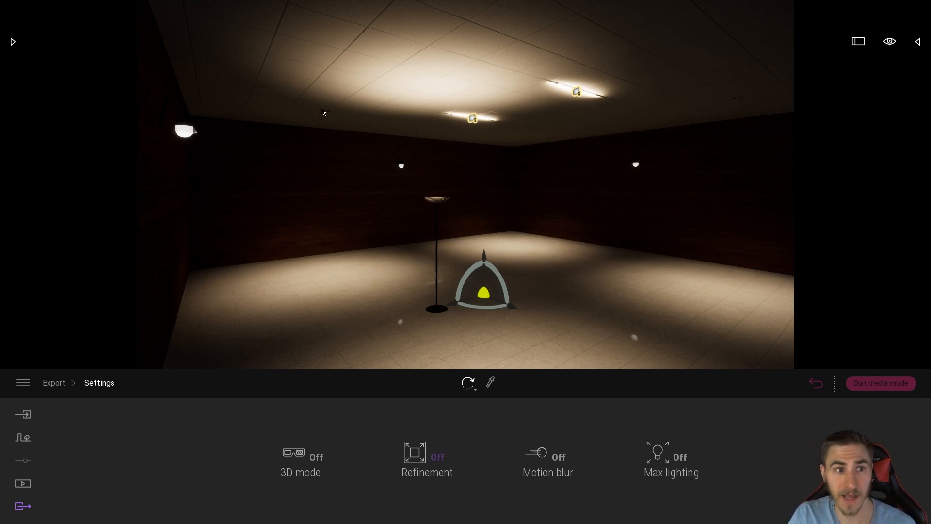
mouse_move(108, 32)
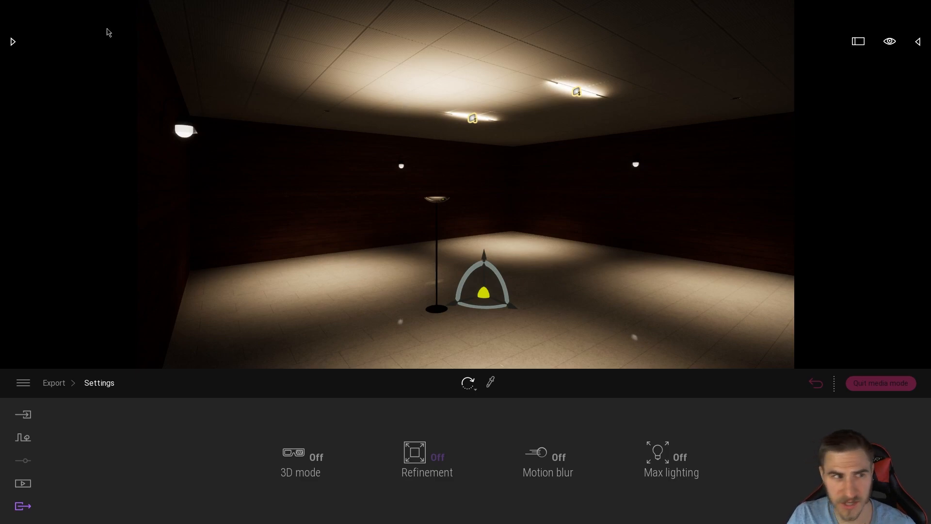
Switch Max lighting on for export and choose the Outdoor courtyard view as the selected media
click(23, 483)
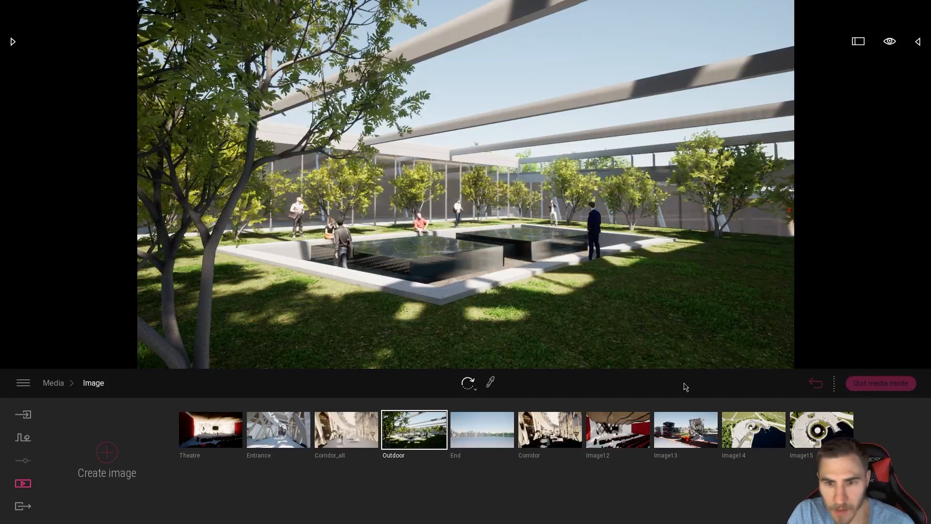
click(22, 505)
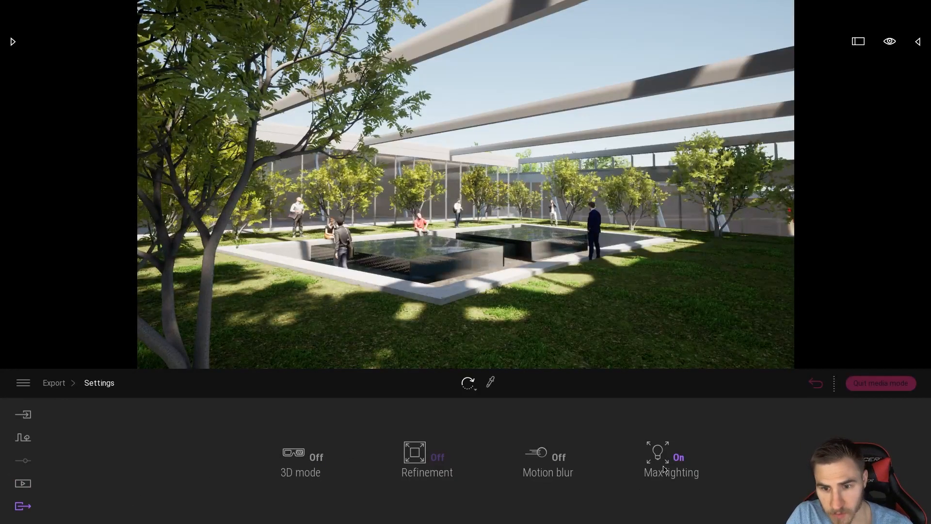
click(671, 457)
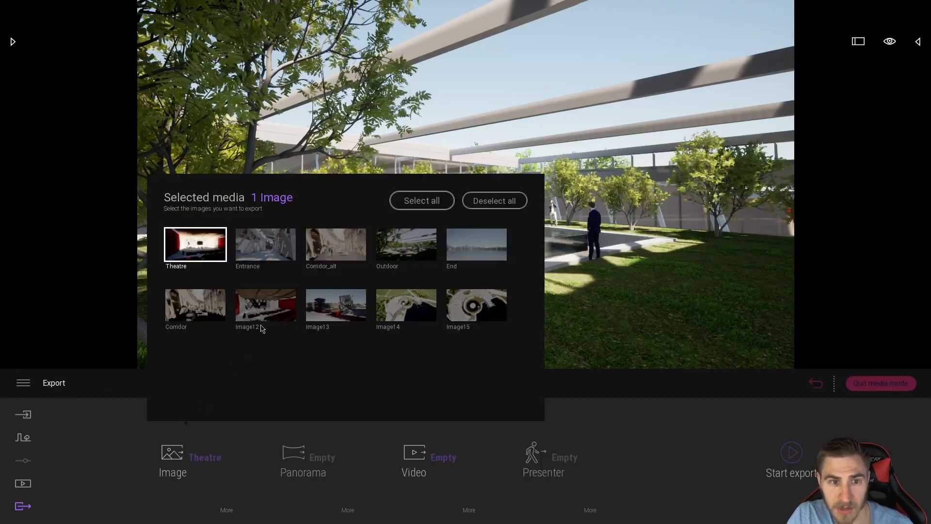
click(405, 243)
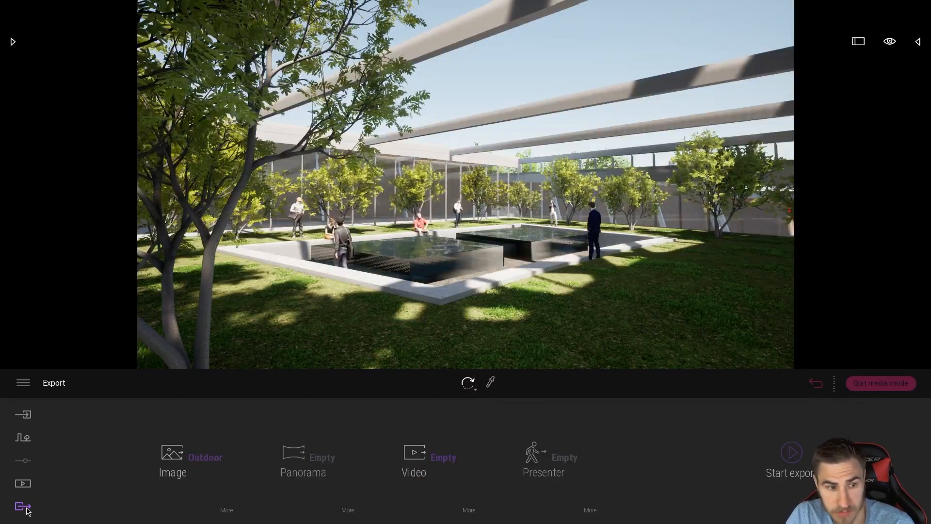
mouse_move(67, 429)
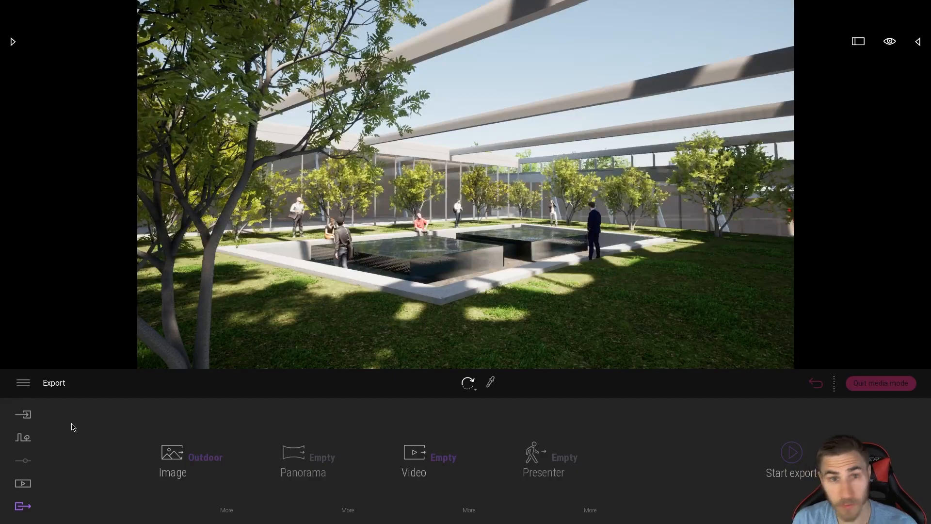
mouse_move(23, 460)
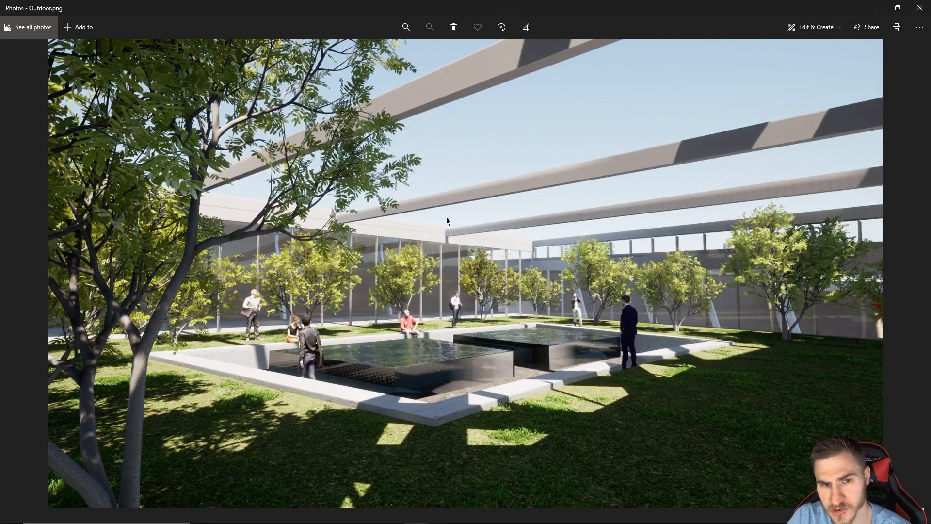
mouse_move(369, 206)
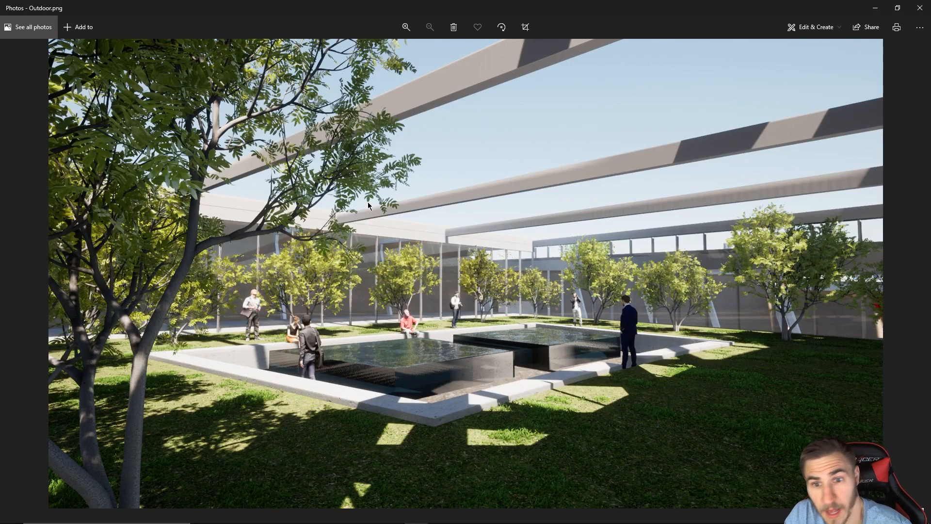
mouse_move(674, 232)
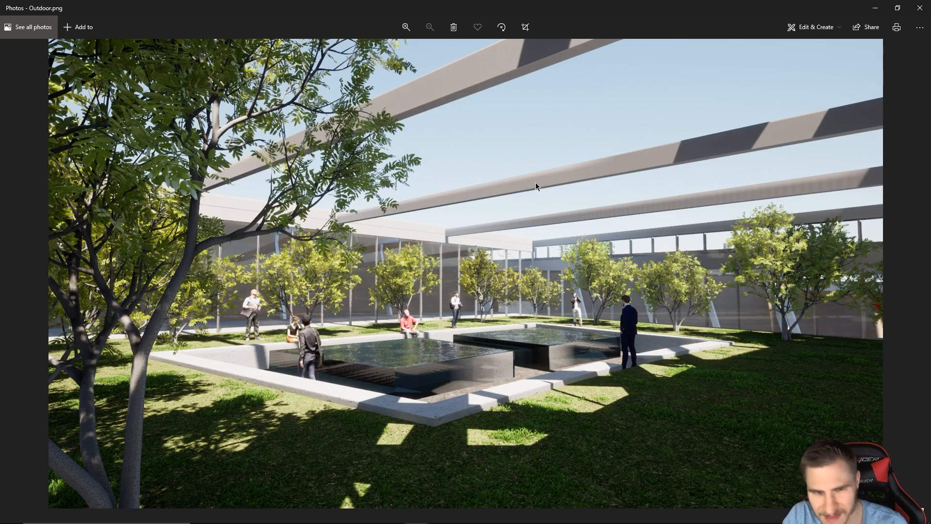
mouse_move(477, 337)
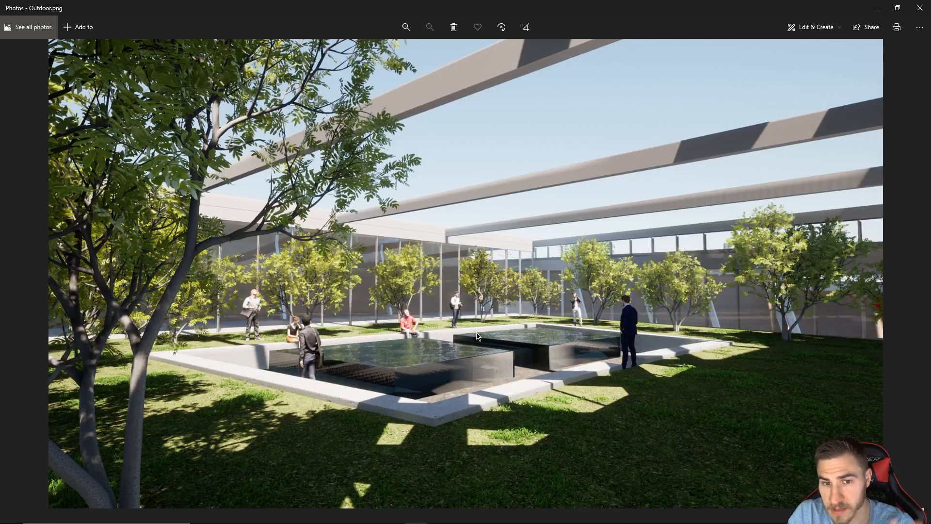
mouse_move(586, 442)
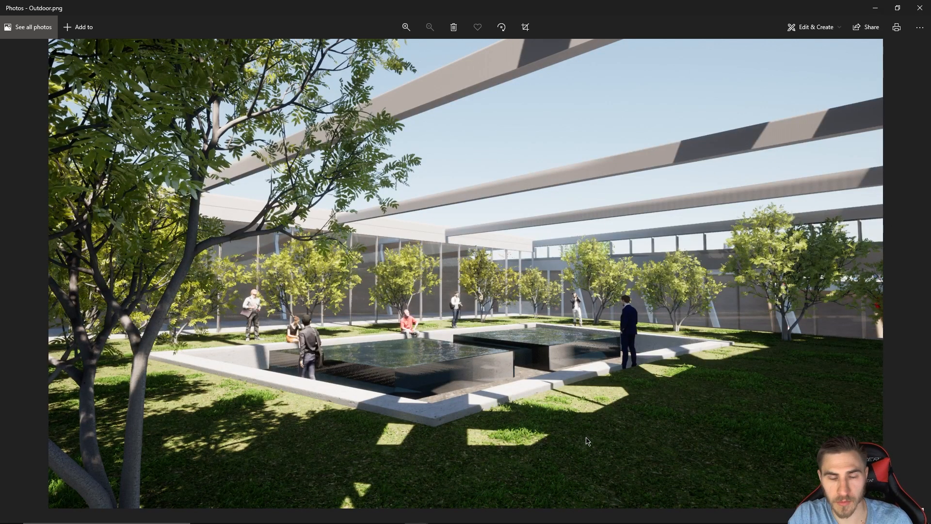
mouse_move(366, 444)
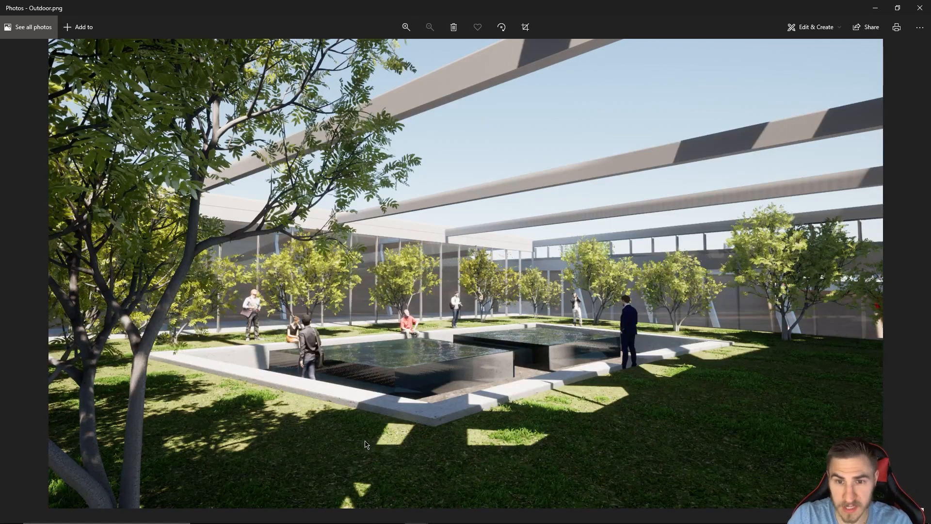
mouse_move(487, 306)
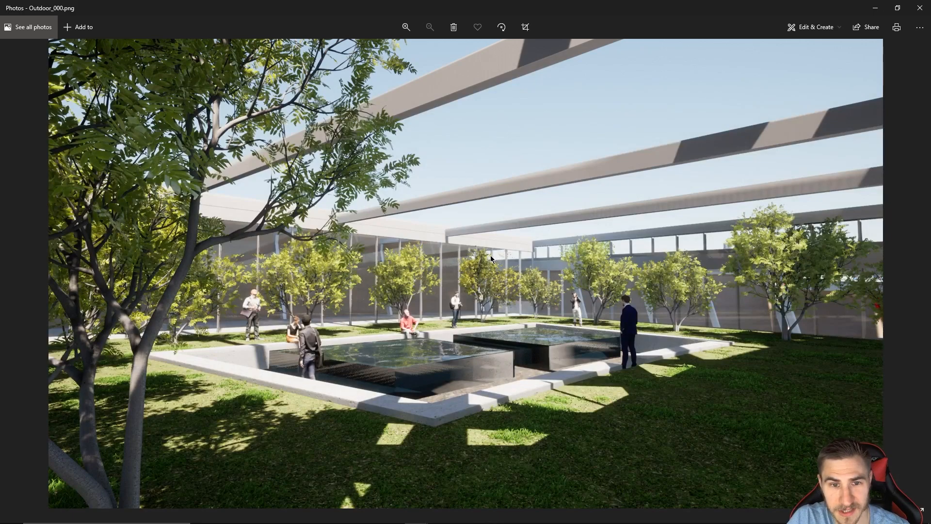
mouse_move(663, 300)
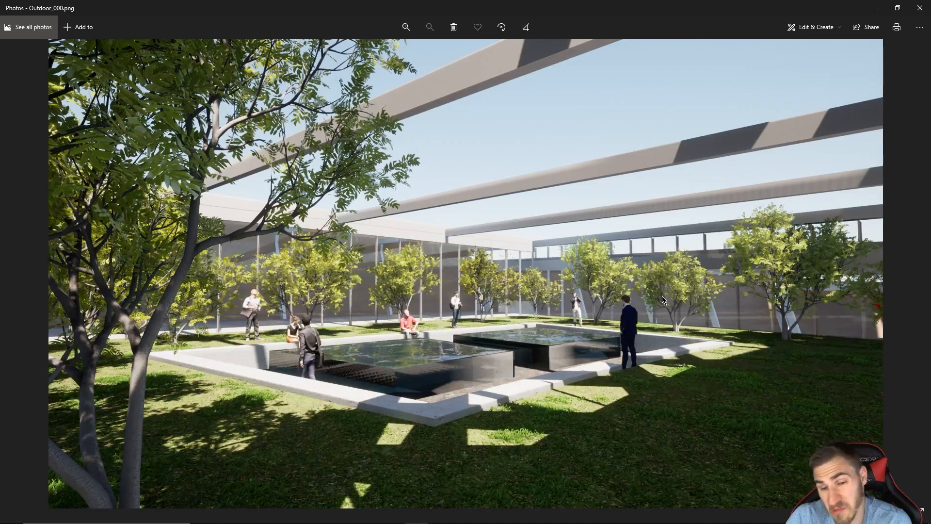
mouse_move(466, 189)
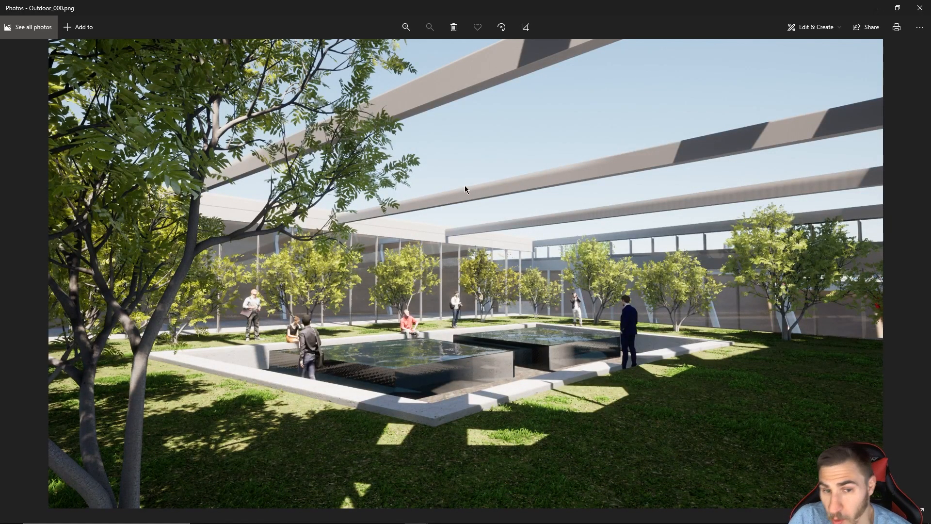
mouse_move(478, 217)
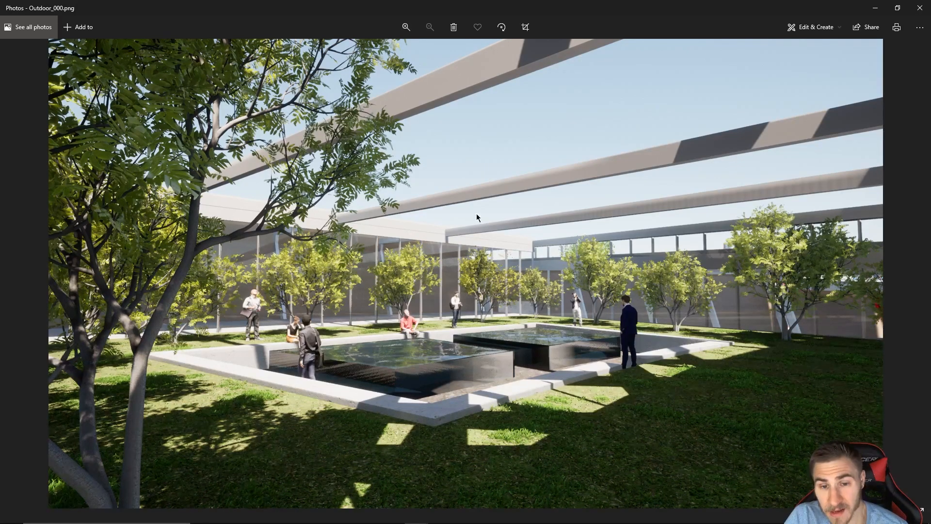
mouse_move(609, 324)
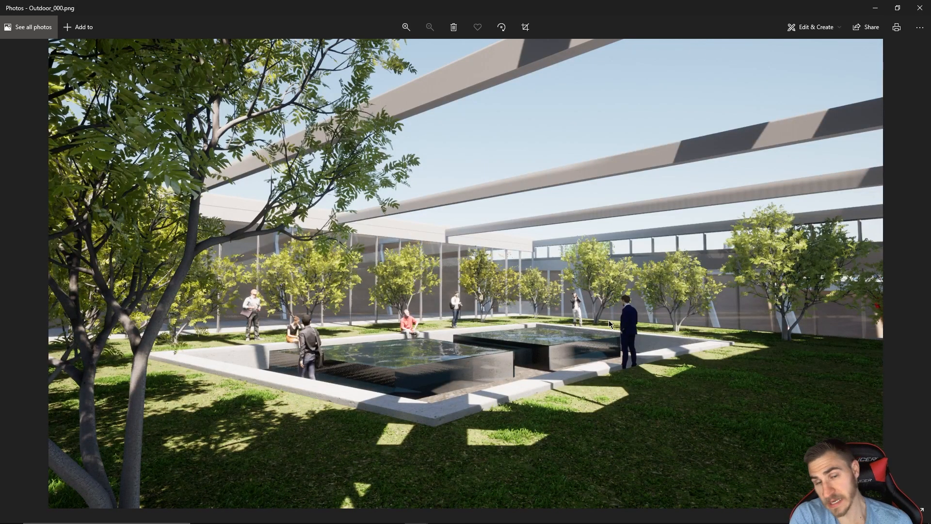
mouse_move(739, 103)
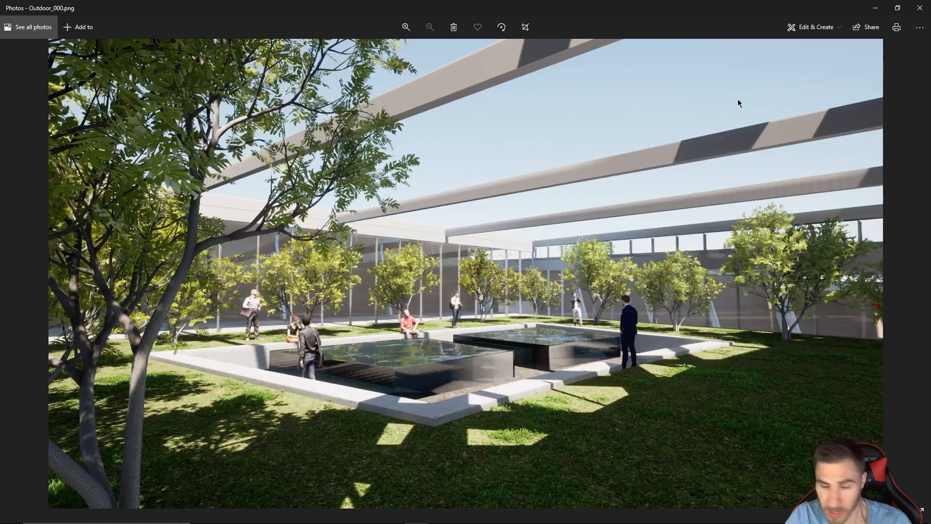
mouse_move(481, 341)
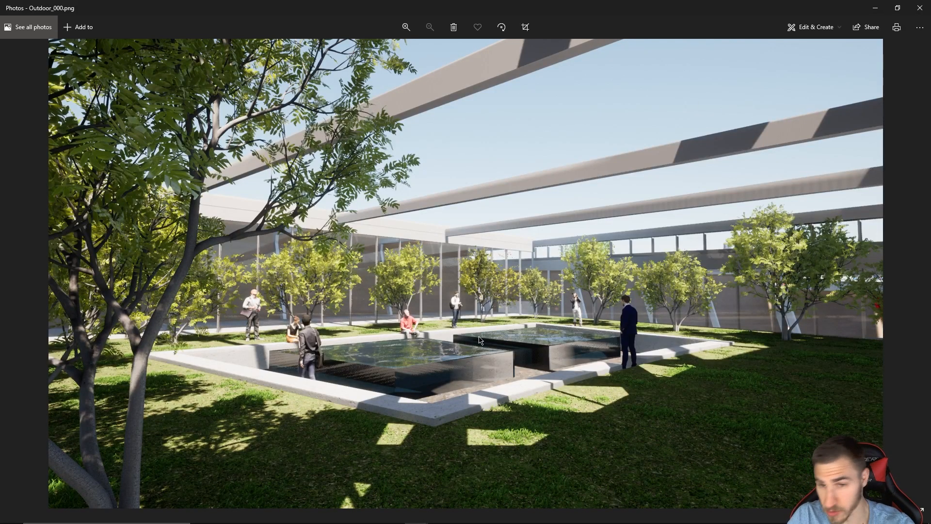
mouse_move(647, 55)
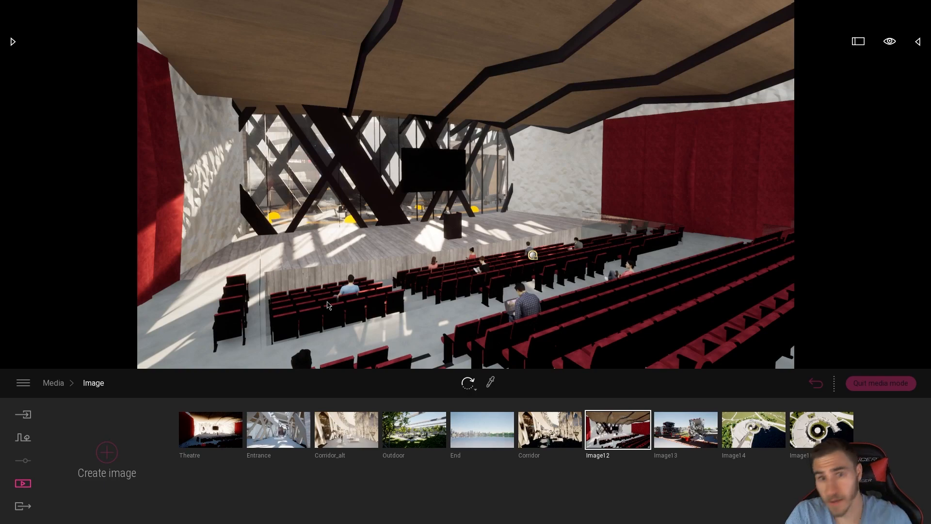
mouse_move(387, 252)
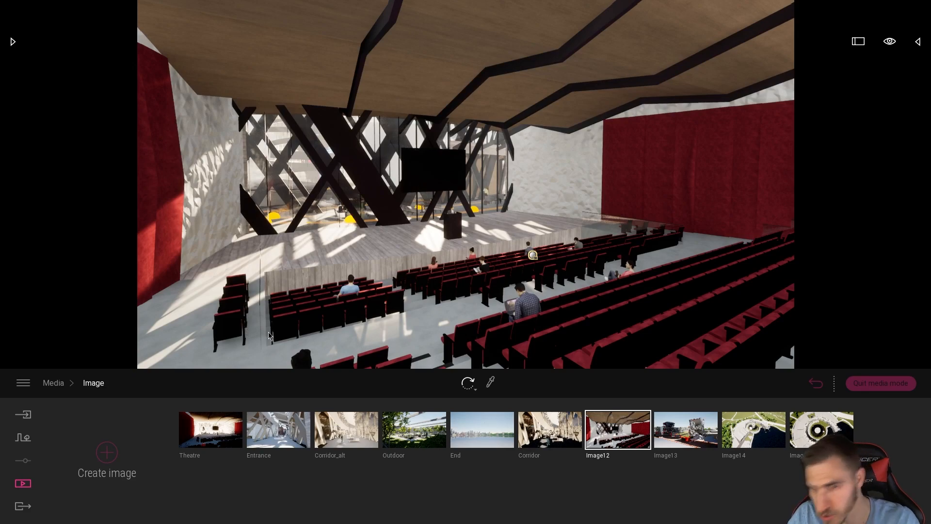
mouse_move(538, 386)
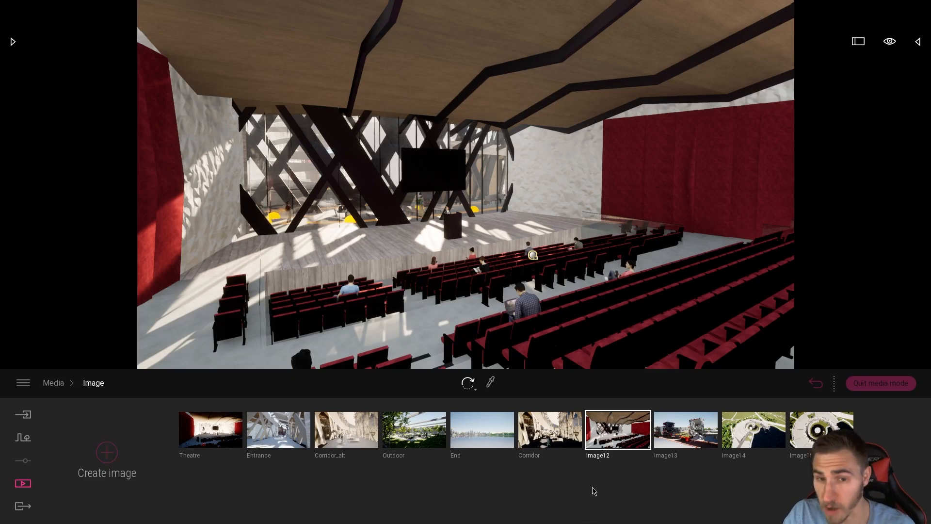
mouse_move(345, 429)
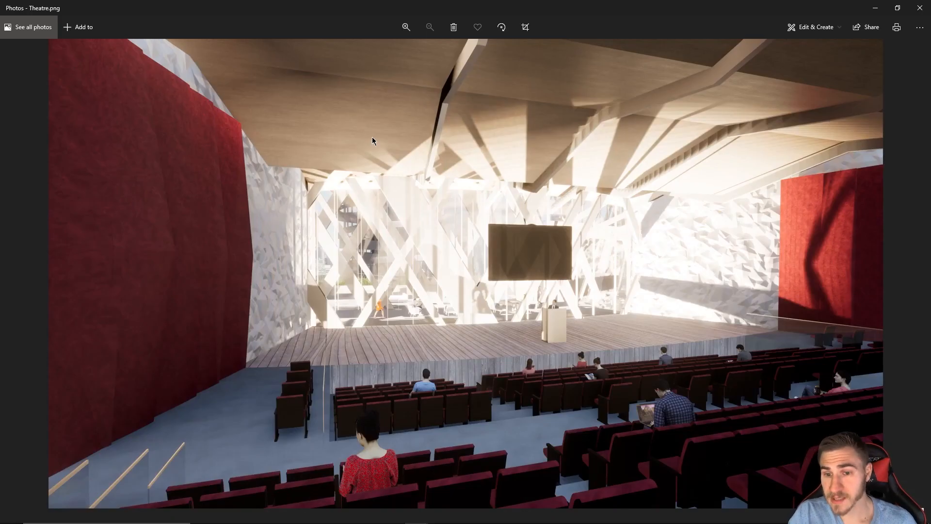
mouse_move(533, 245)
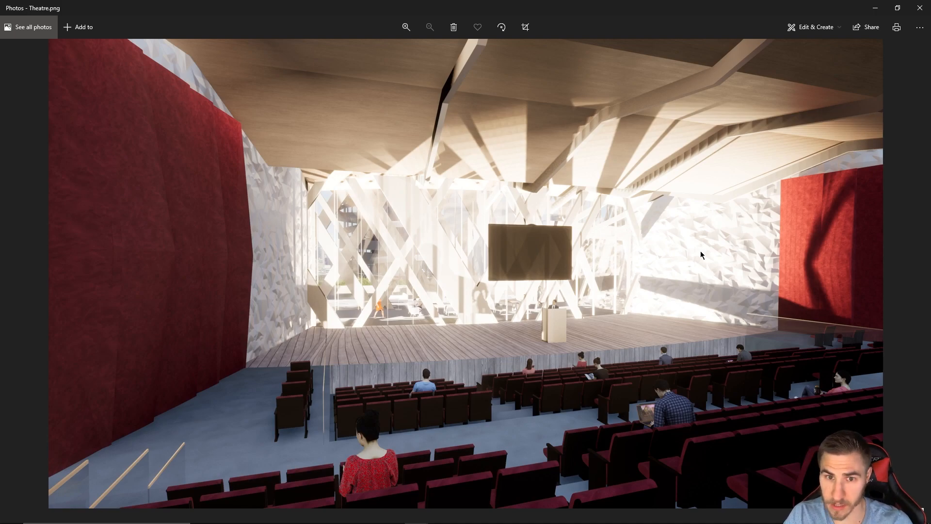
mouse_move(773, 262)
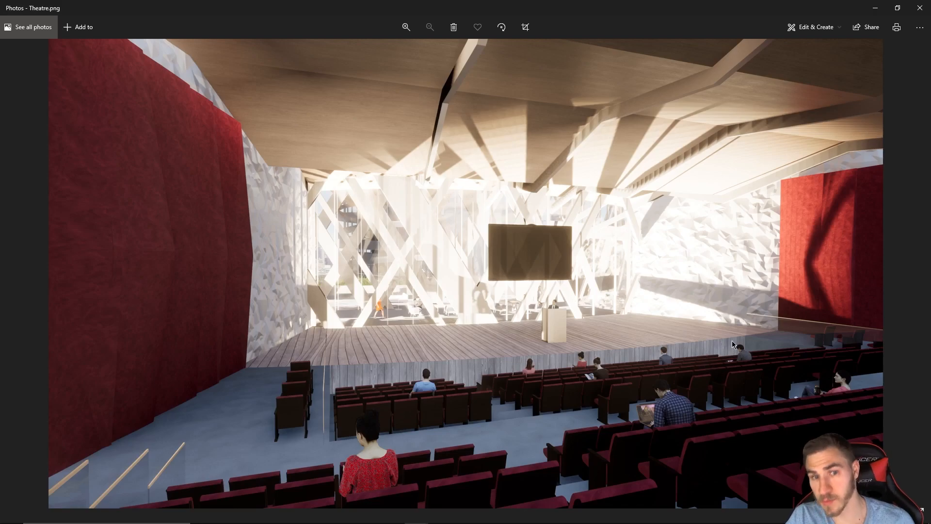
mouse_move(739, 349)
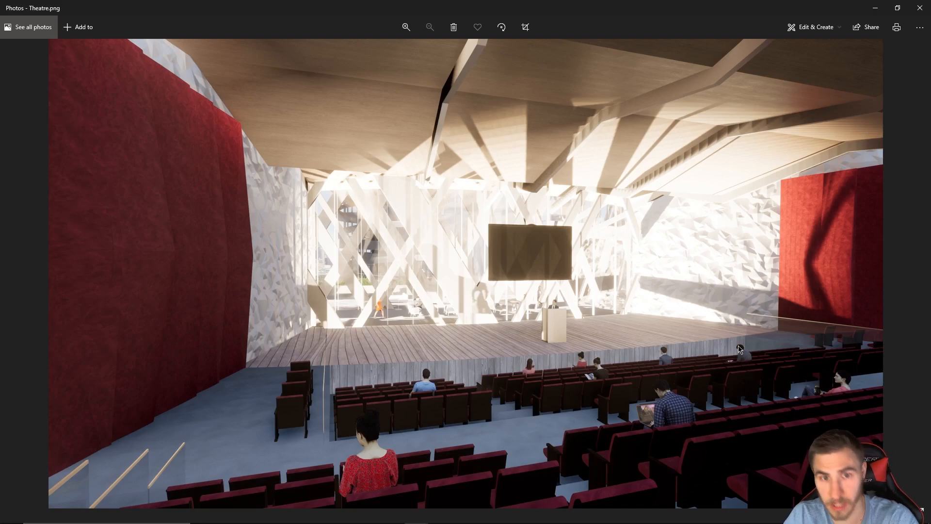
mouse_move(669, 333)
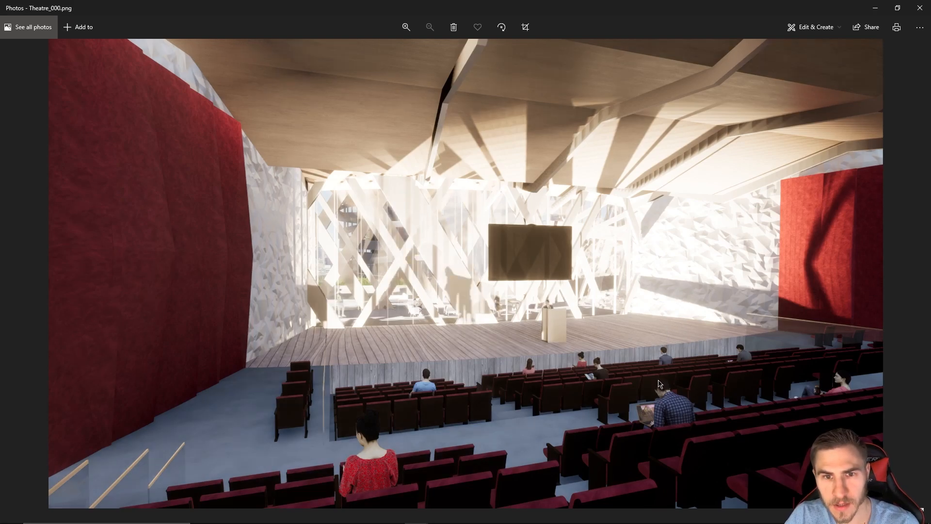
mouse_move(438, 271)
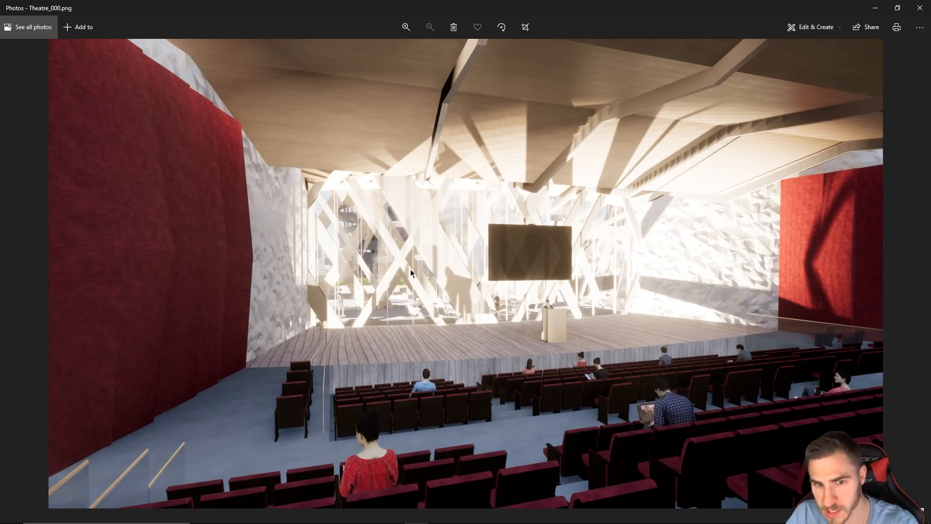
mouse_move(605, 363)
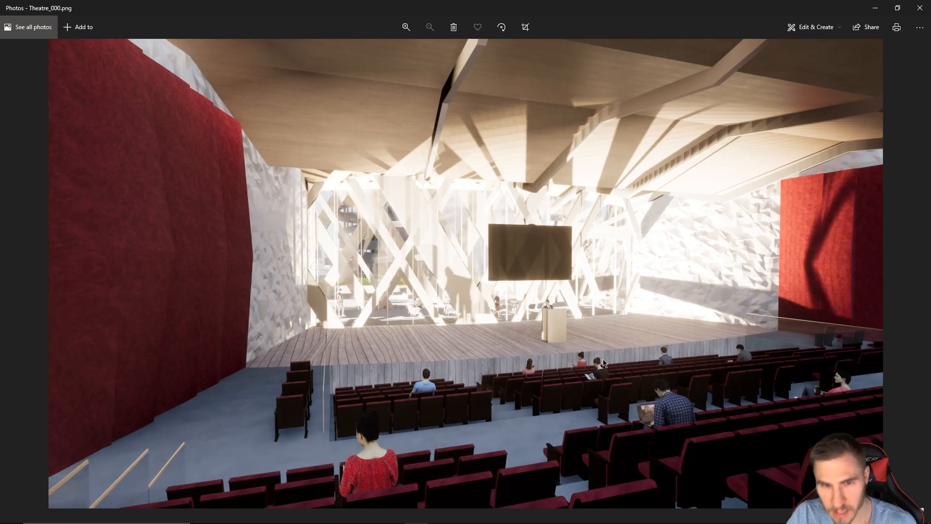
mouse_move(649, 451)
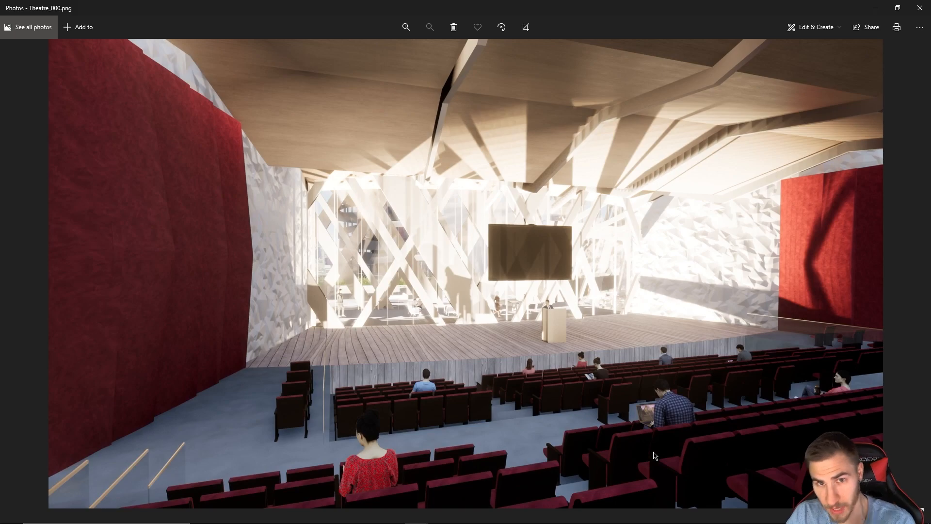
mouse_move(675, 460)
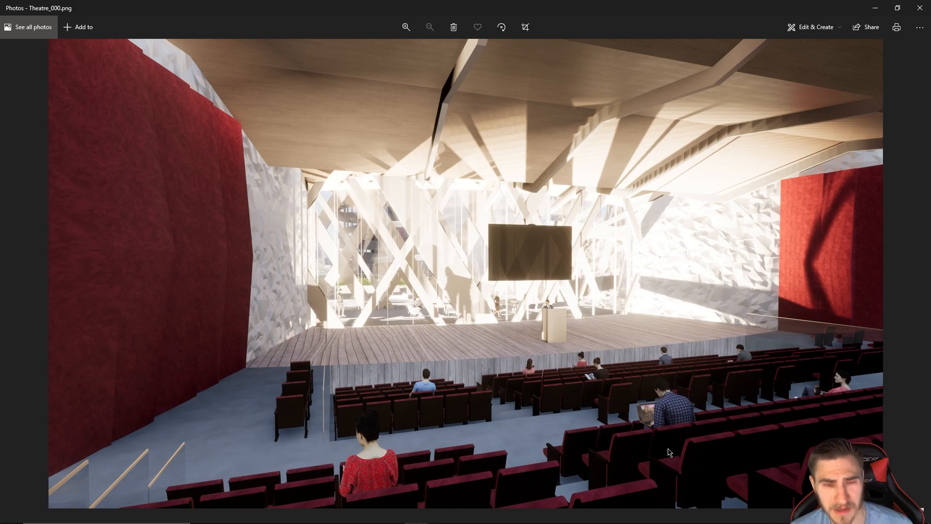
mouse_move(772, 401)
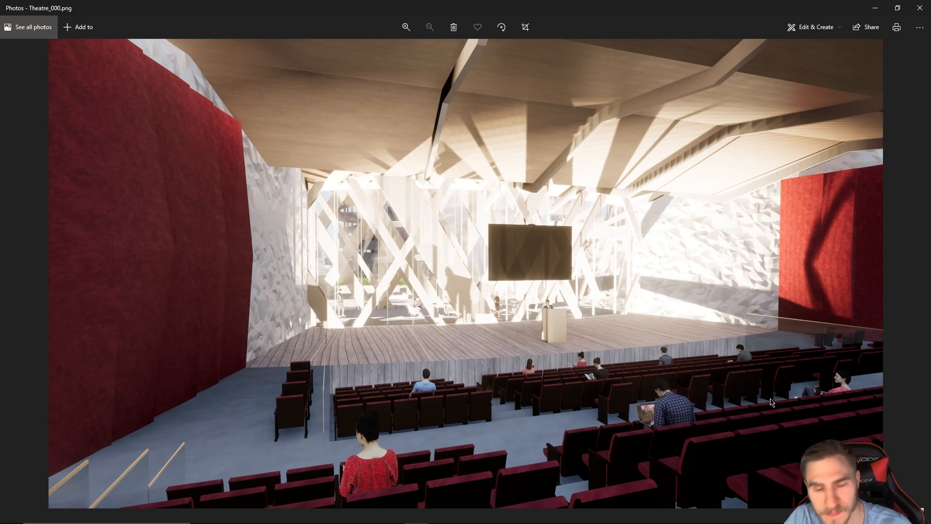
mouse_move(722, 478)
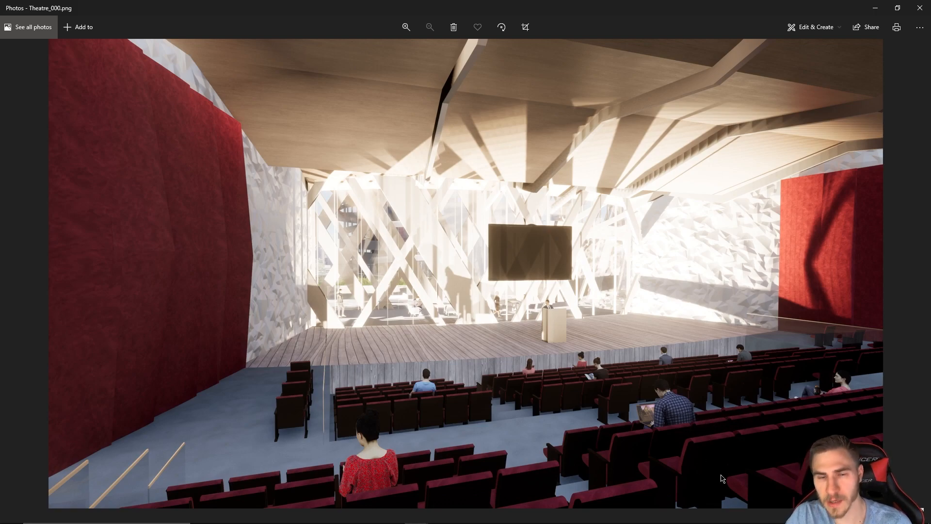
mouse_move(582, 355)
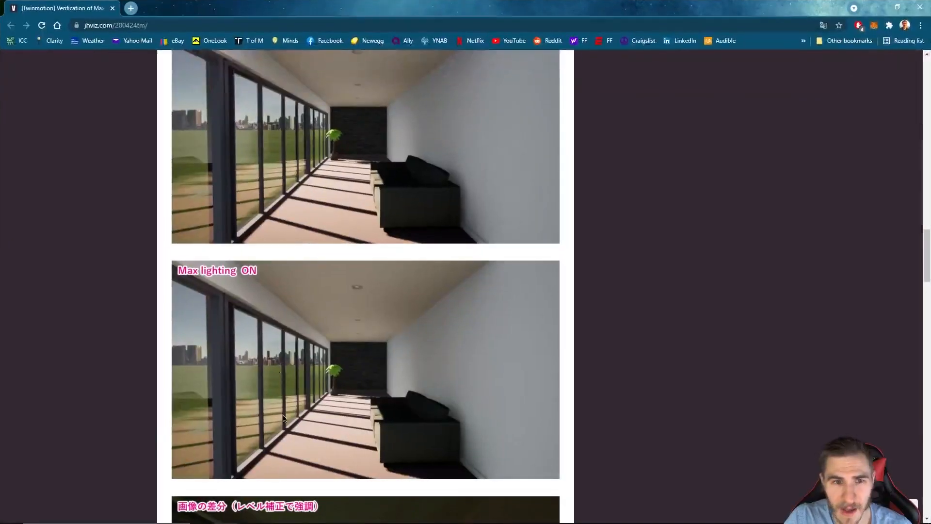
Scroll to the top of the jhviz.com '[Twin motion] Verification of Max lighting' article
scroll(up, 3)
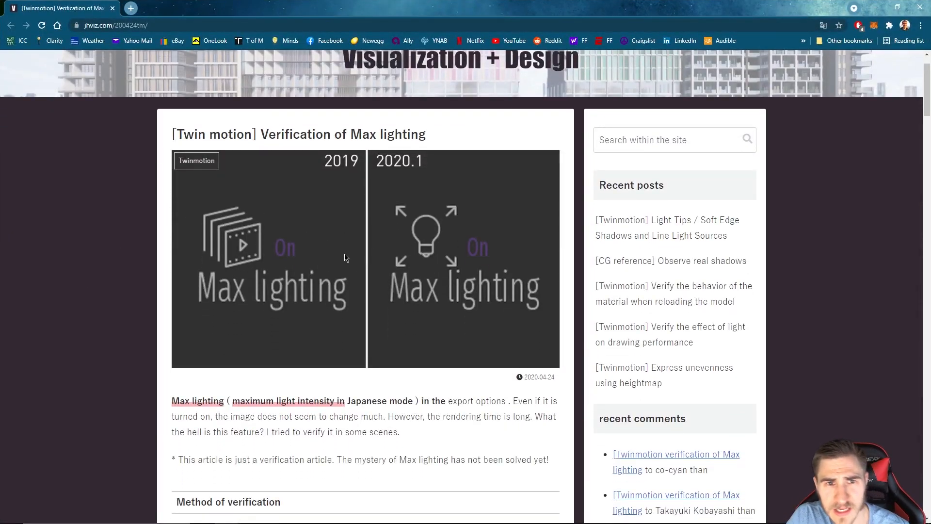
mouse_move(446, 268)
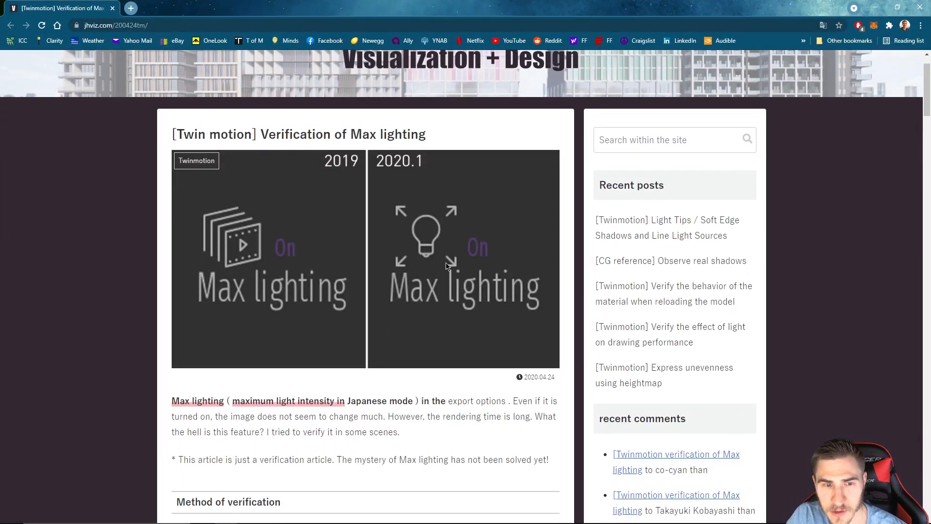
mouse_move(525, 214)
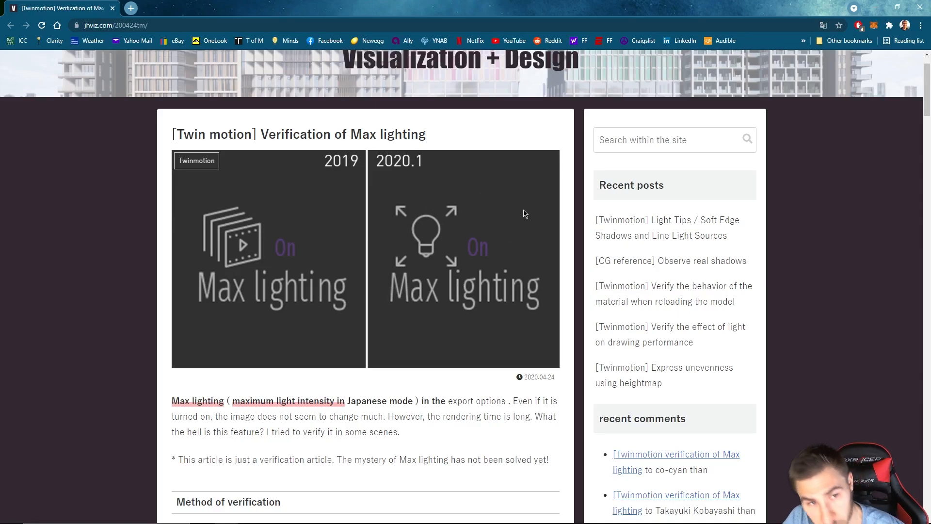
mouse_move(483, 205)
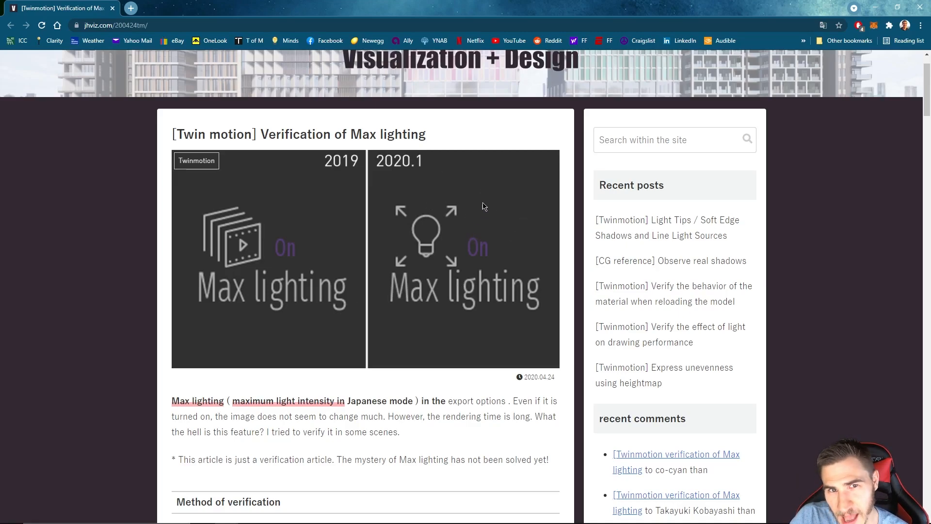
mouse_move(412, 256)
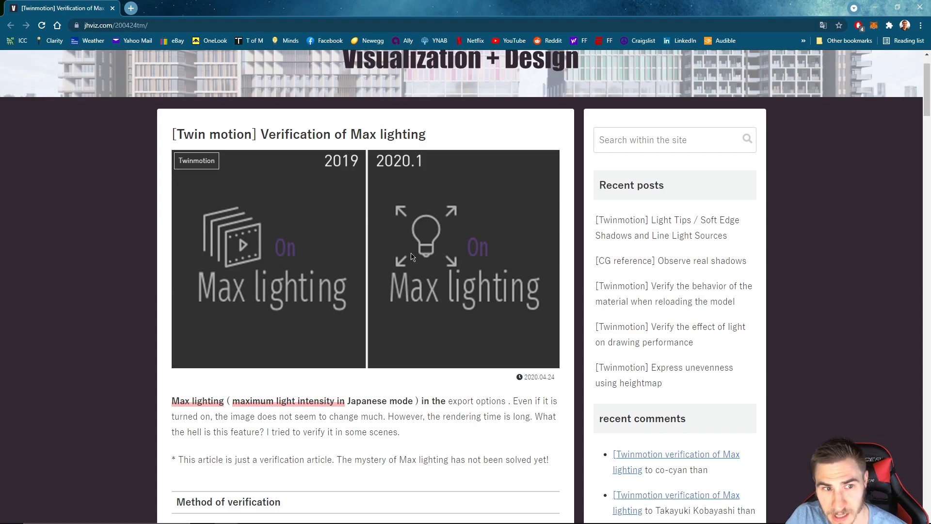
mouse_move(246, 170)
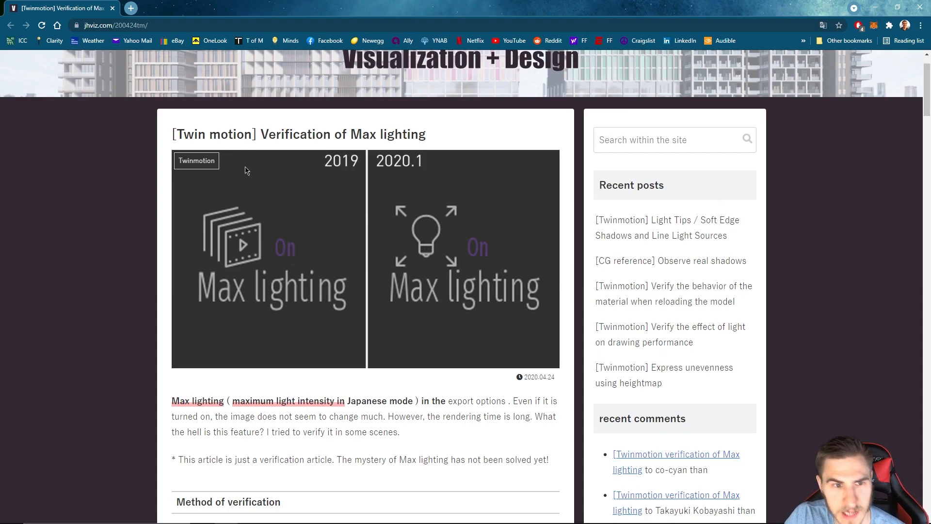
mouse_move(331, 181)
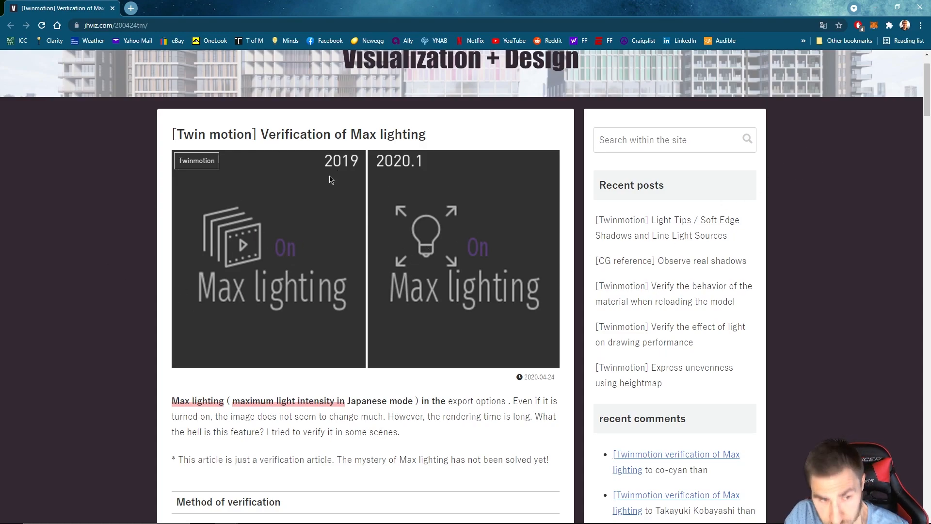
mouse_move(449, 208)
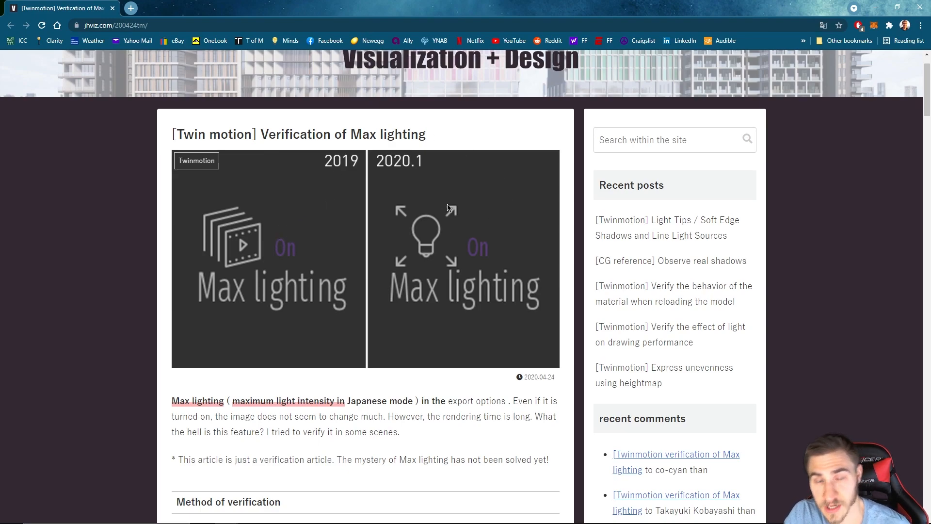
mouse_move(307, 296)
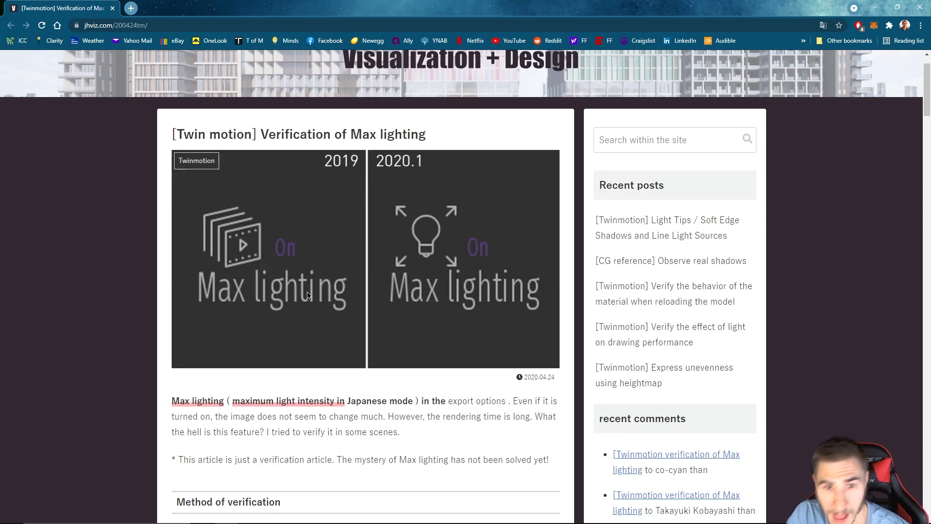
mouse_move(394, 227)
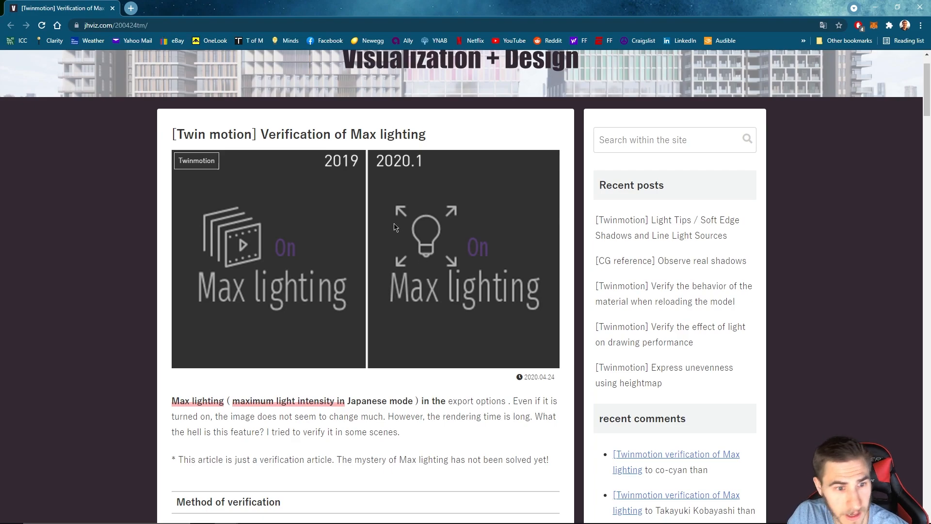
Scroll through Scene 1's exterior renders, Max lighting off versus on, to the difference image and notes
scroll(down, 3)
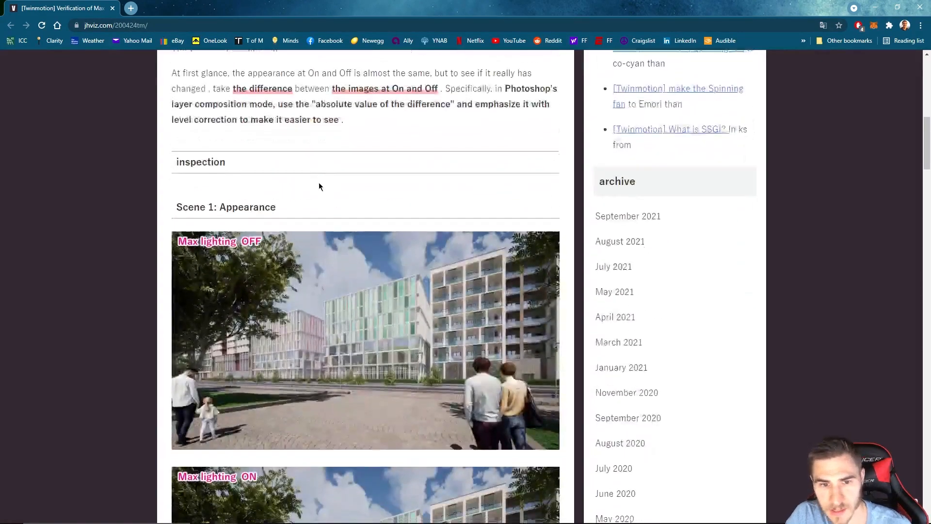
scroll(down, 3)
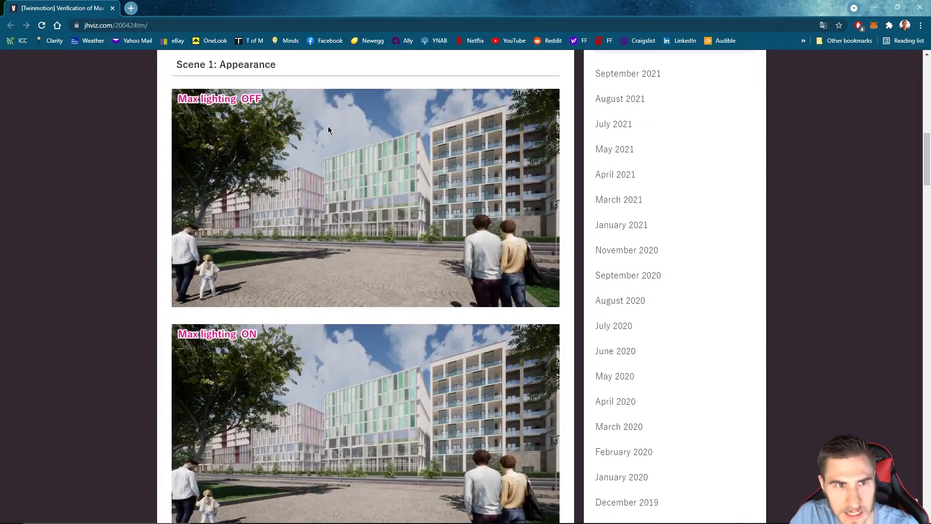
mouse_move(364, 239)
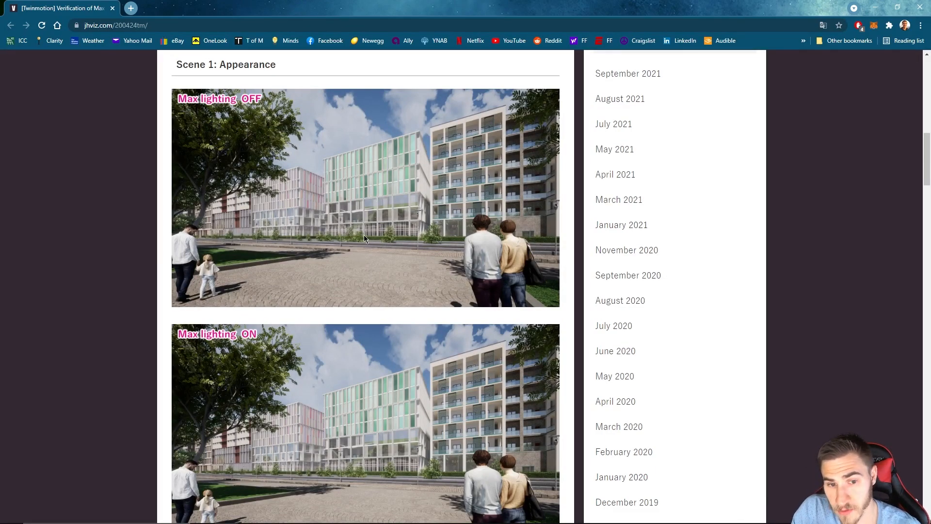
mouse_move(308, 179)
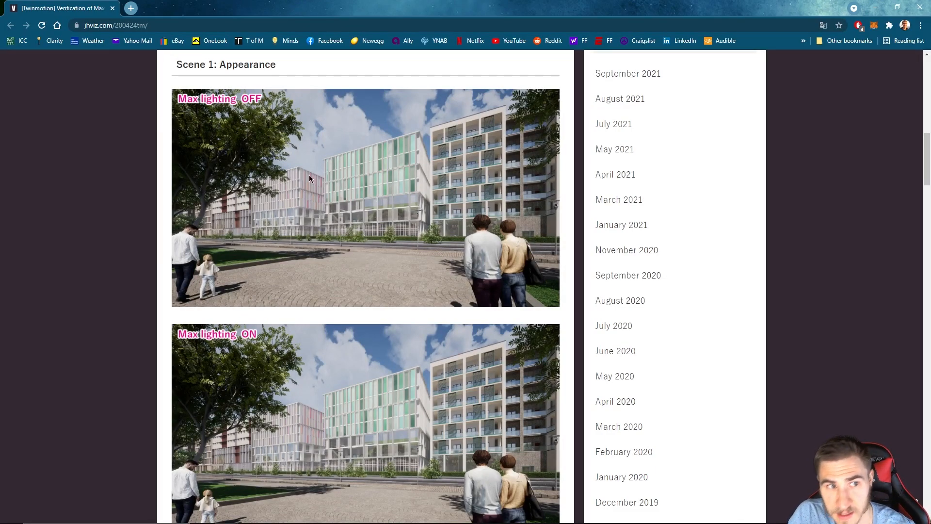
scroll(down, 3)
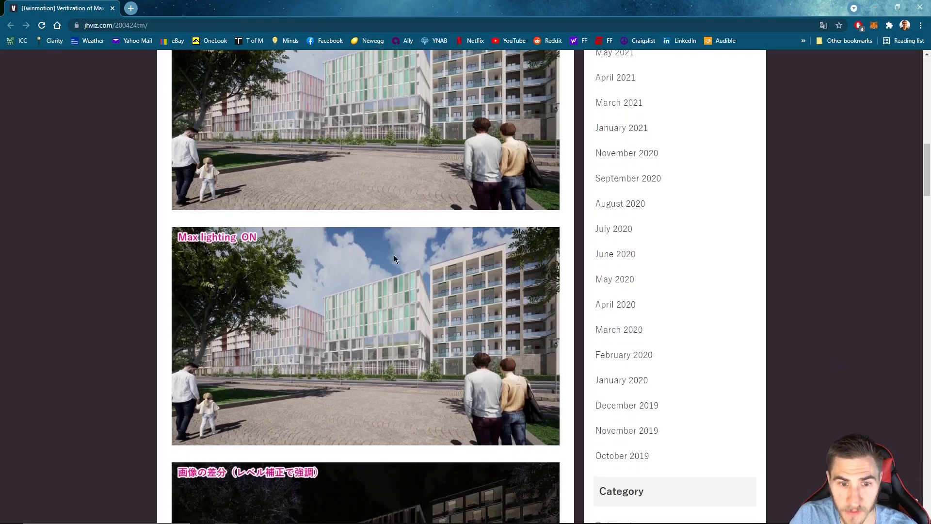
scroll(up, 3)
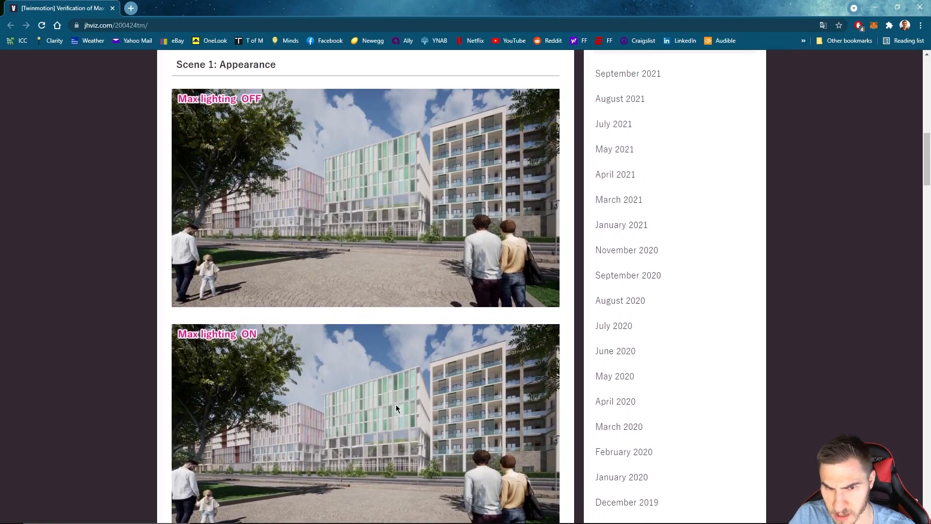
scroll(down, 3)
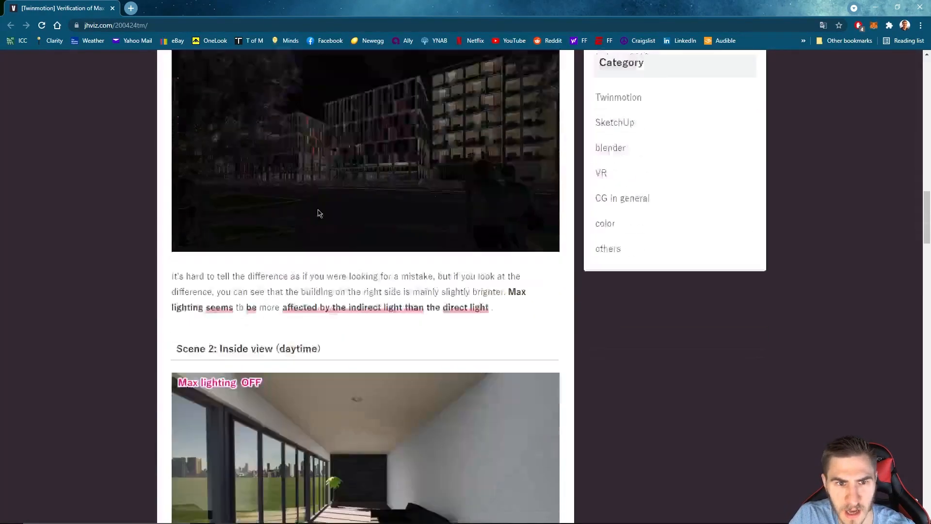
Scroll through Scene 2's daytime interior comparison into Scene 3's night interior pair and difference image
scroll(down, 3)
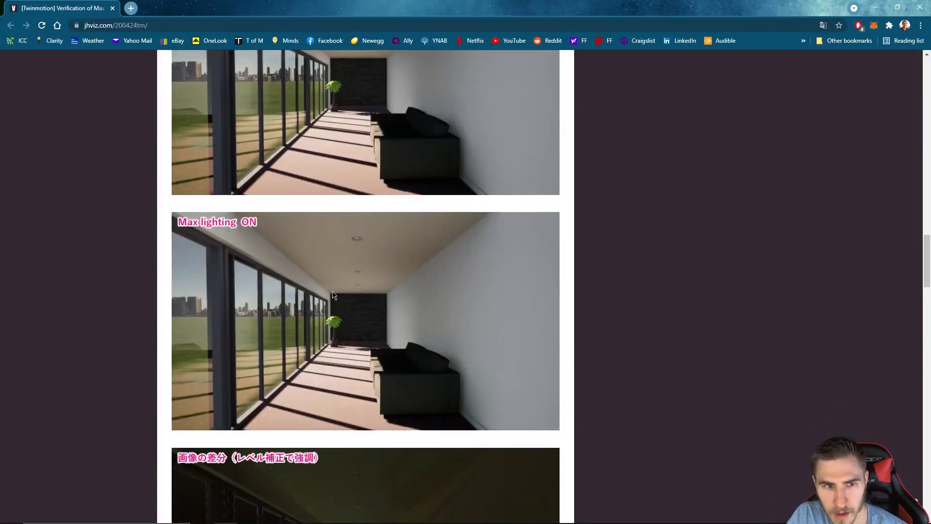
scroll(up, 3)
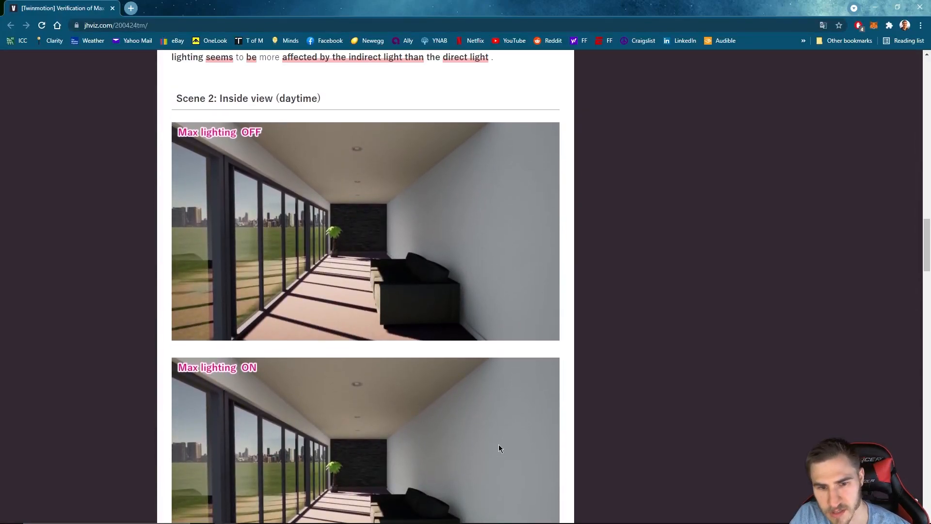
scroll(down, 3)
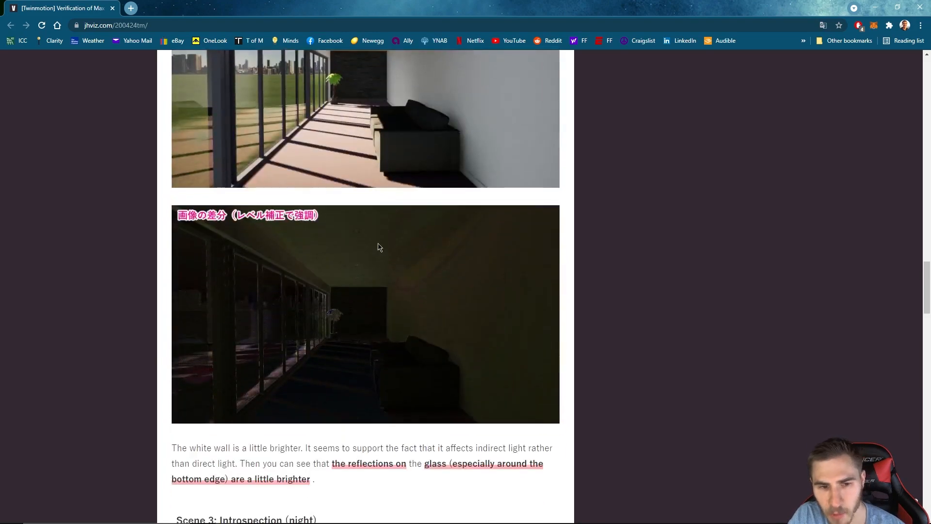
scroll(down, 3)
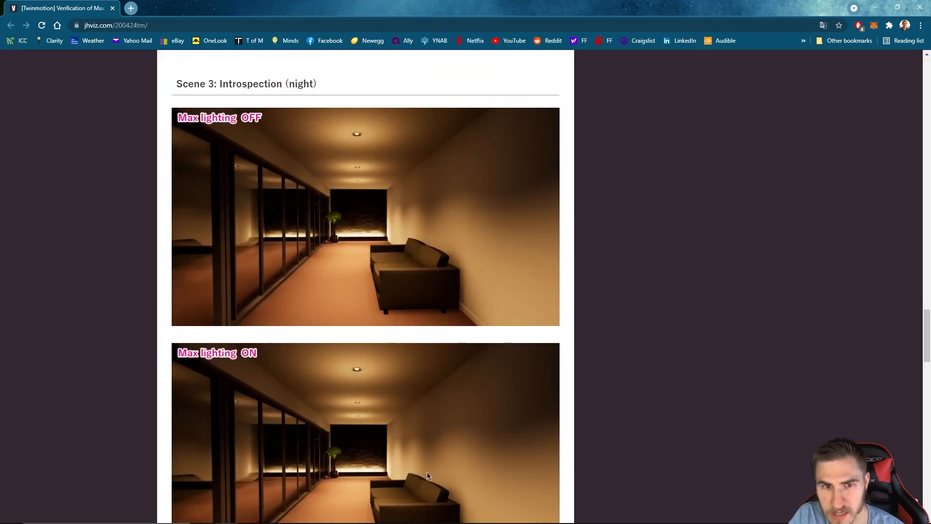
scroll(down, 3)
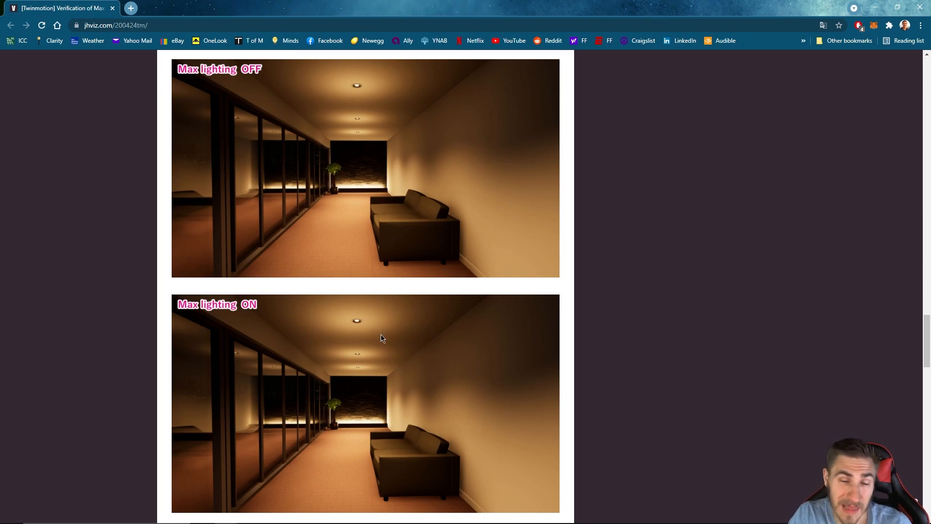
mouse_move(468, 345)
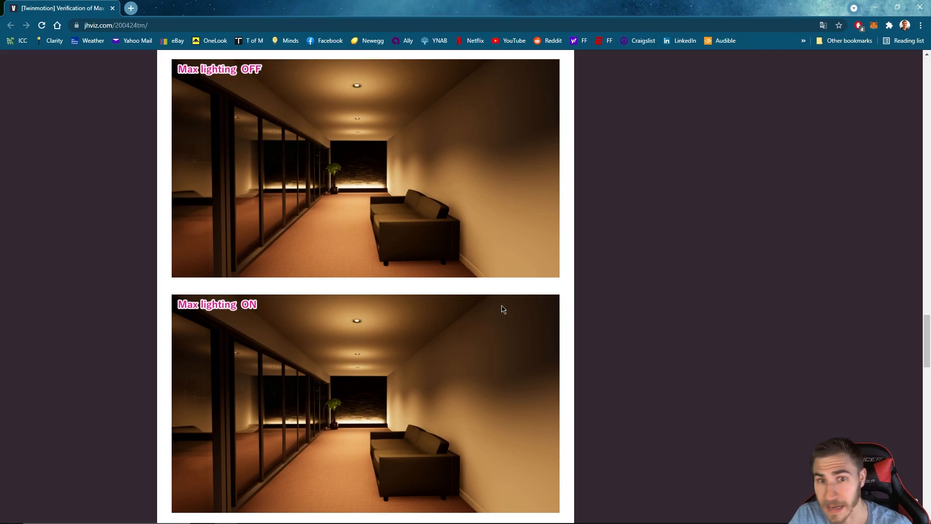
scroll(down, 3)
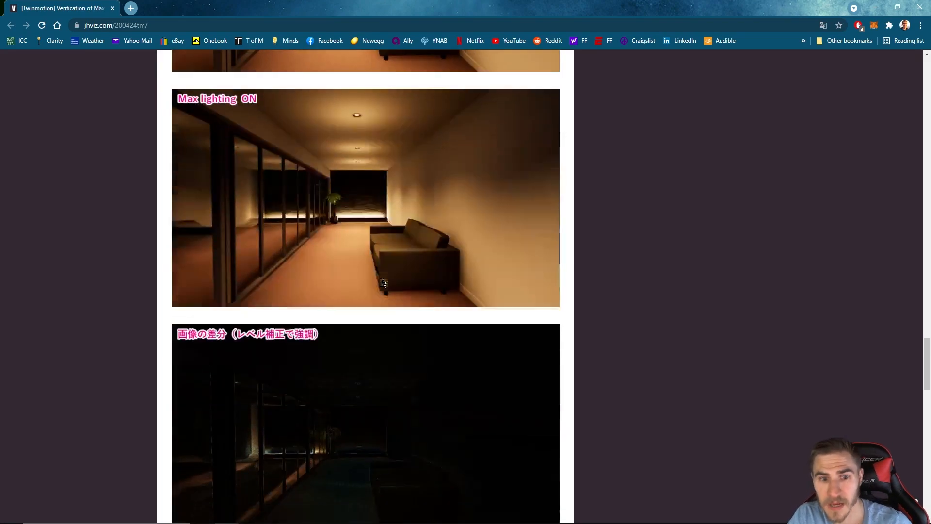
Scroll to the article's (Tentative) Conclusion on glass reflections, GI and direct light
scroll(down, 3)
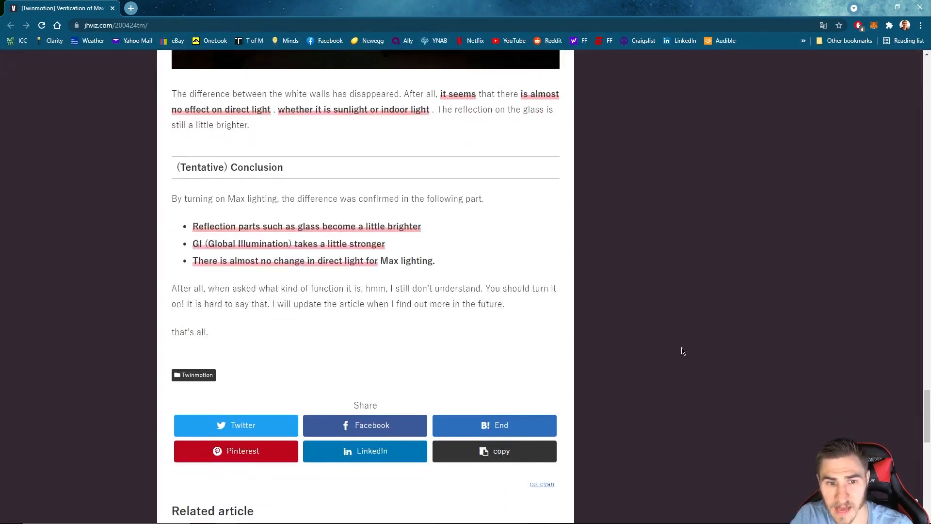
scroll(up, 3)
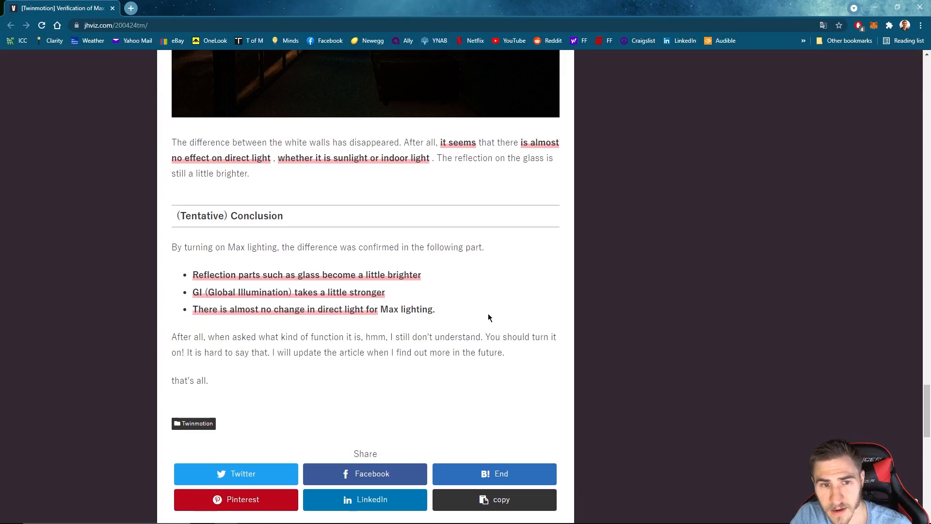
mouse_move(376, 249)
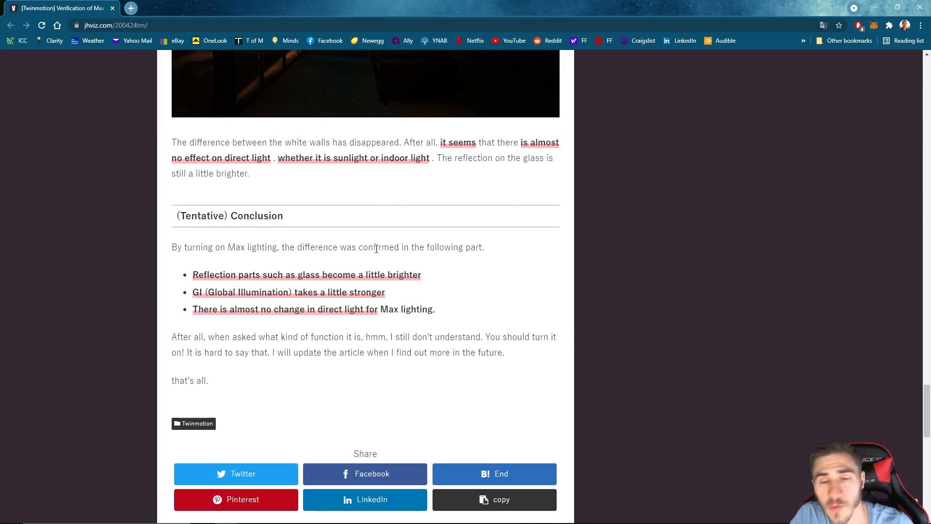
scroll(up, 3)
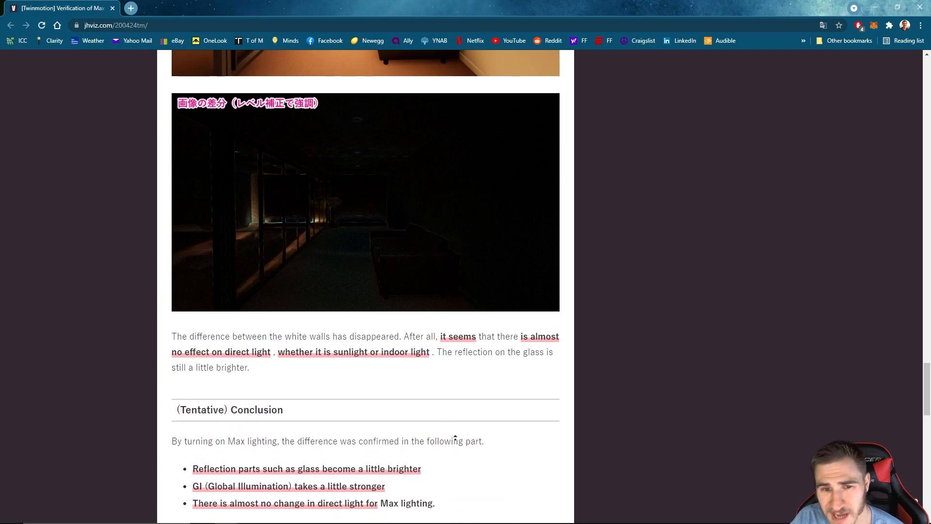
Scroll back up to Scene 1's 'Max lighting ON' courtyard render and its difference image
scroll(up, 3)
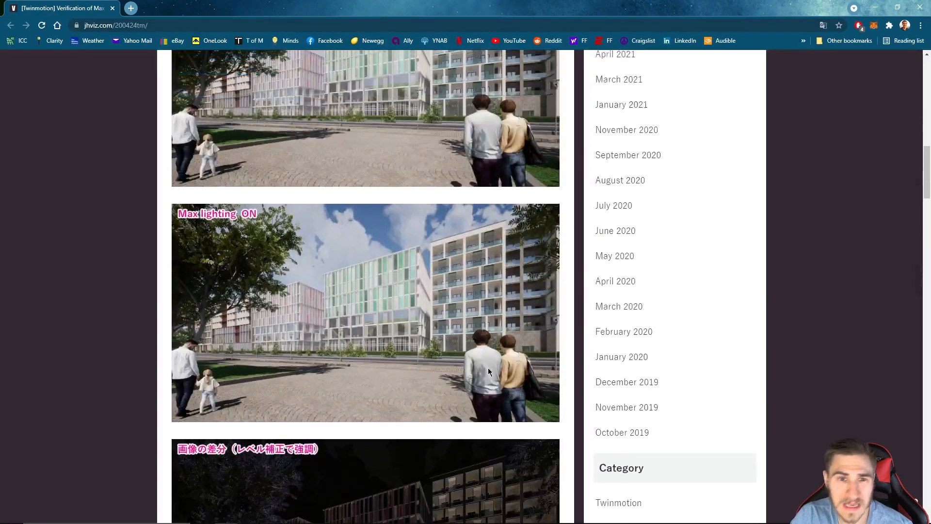
scroll(down, 3)
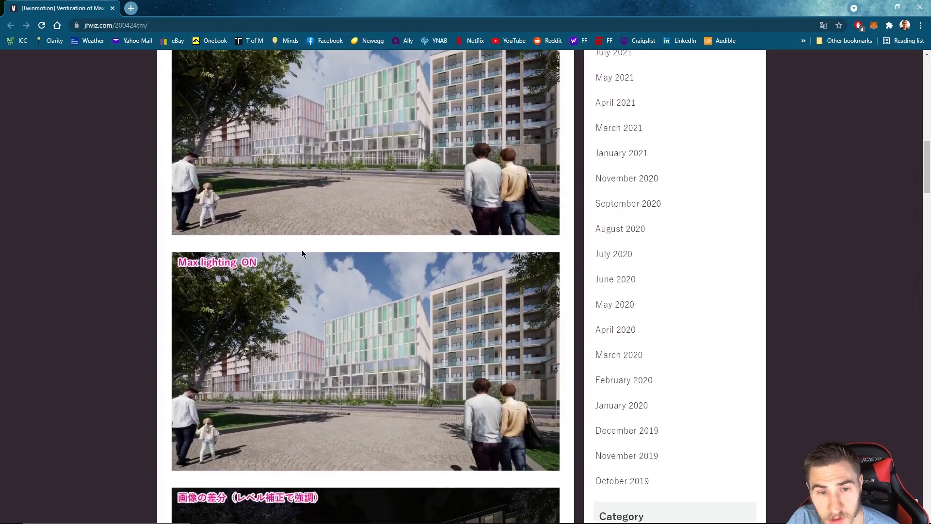
mouse_move(193, 344)
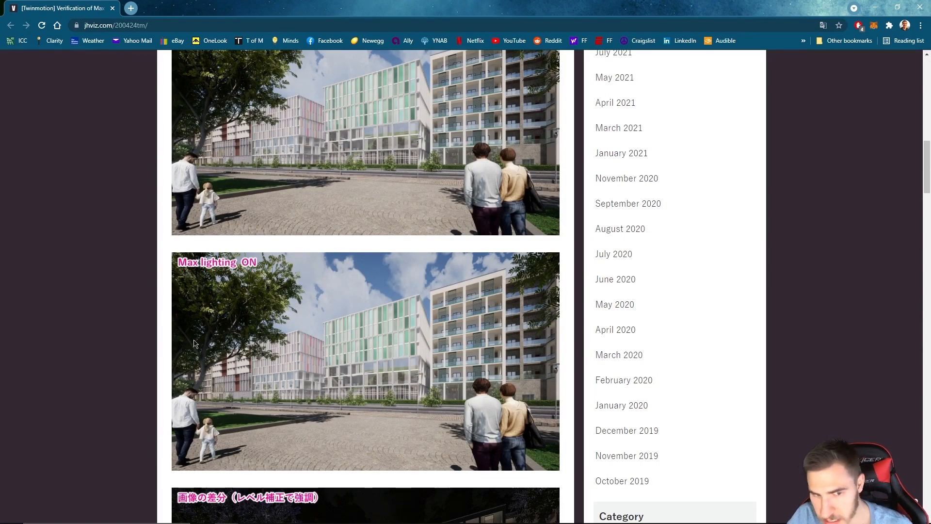
mouse_move(191, 333)
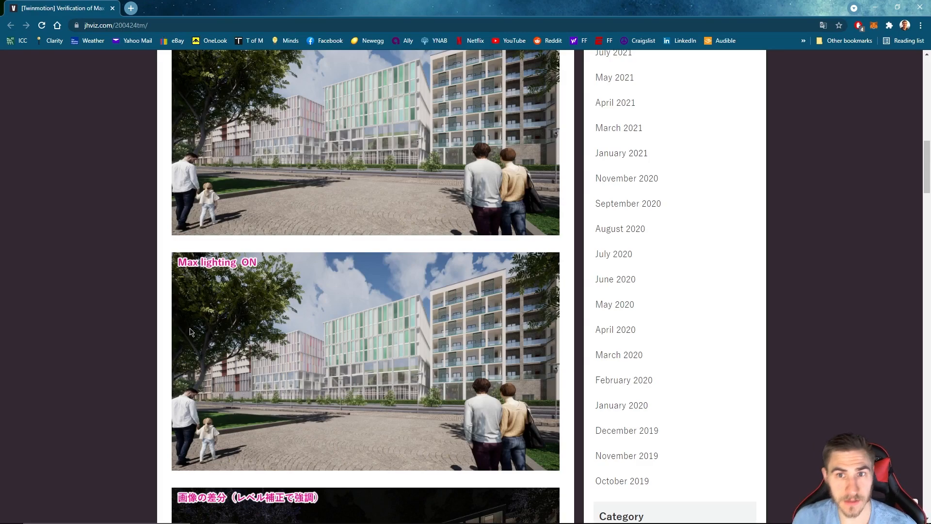
mouse_move(165, 324)
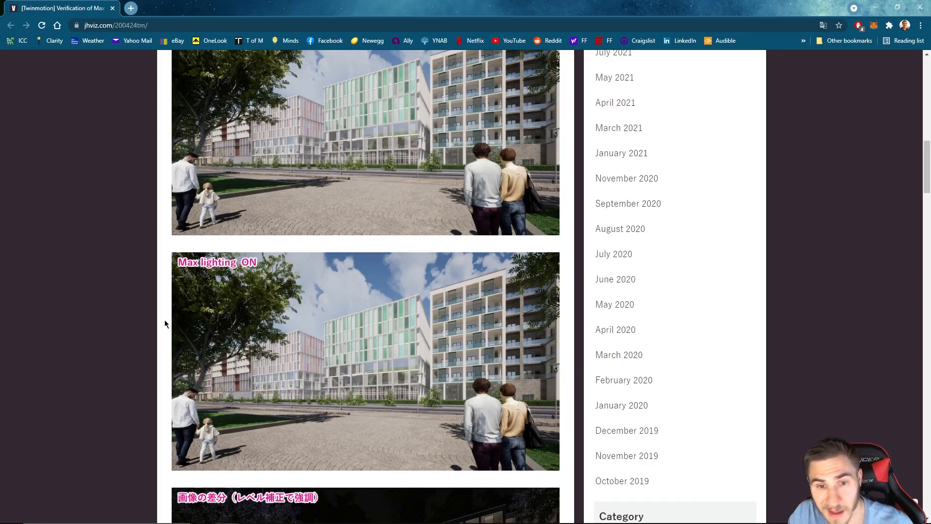